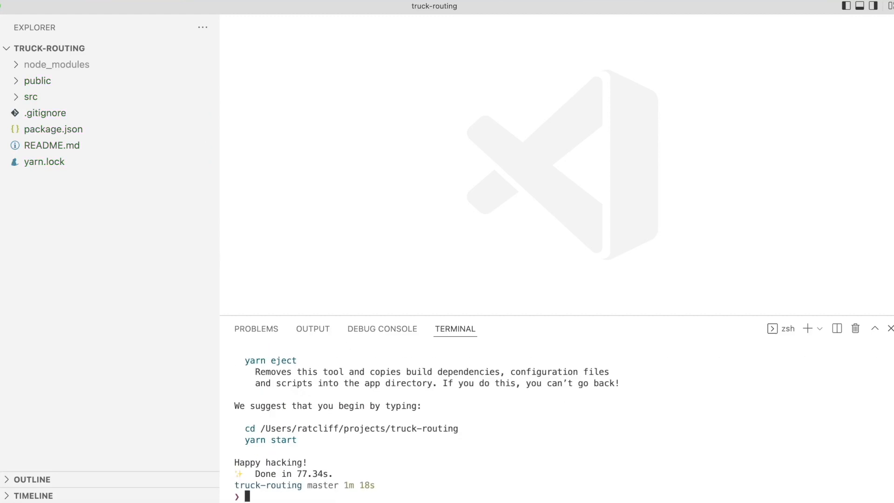
- Rewrite App.js as a class component rendering a <div className='mapDiv'> bound to a createRef map ref
left_click(30, 96)
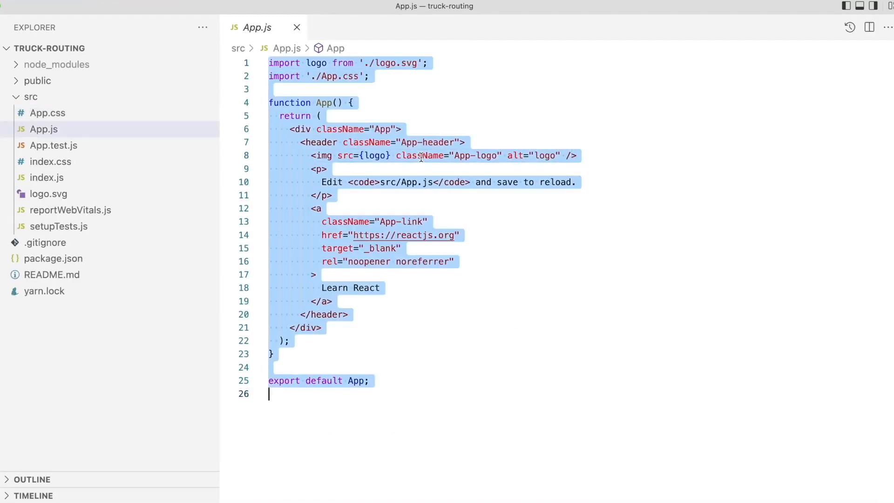
type("rcc")
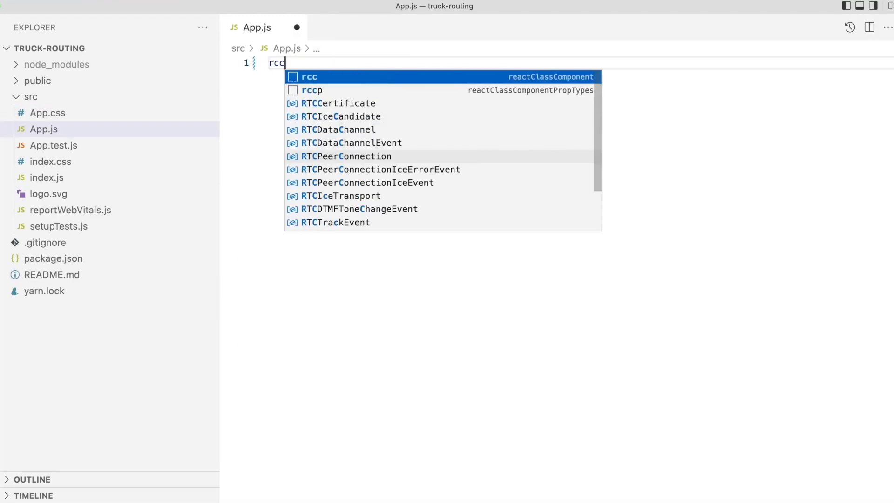
key("Enter")
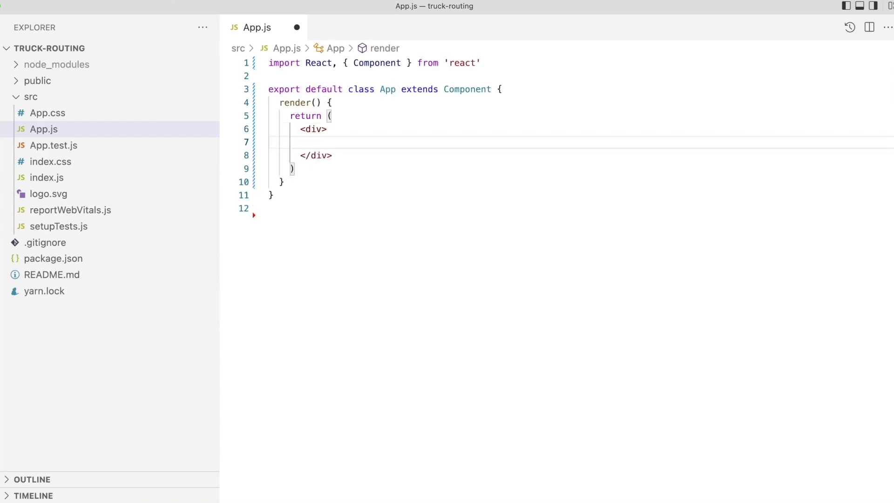
type("<div")
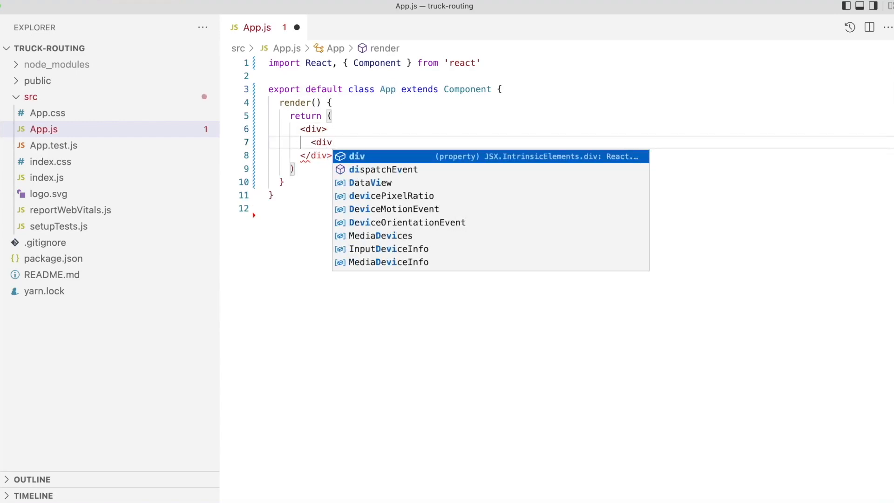
type("className='mapDiv\"></div>")
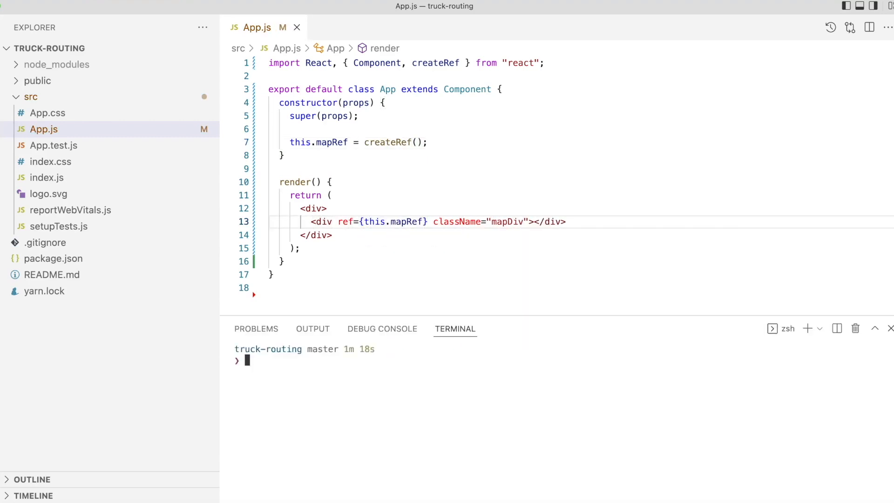
- Install the TomTom web-sdk packages with yarn add in the terminal
type("yarn add @tomtom-international/web-sdk-s")
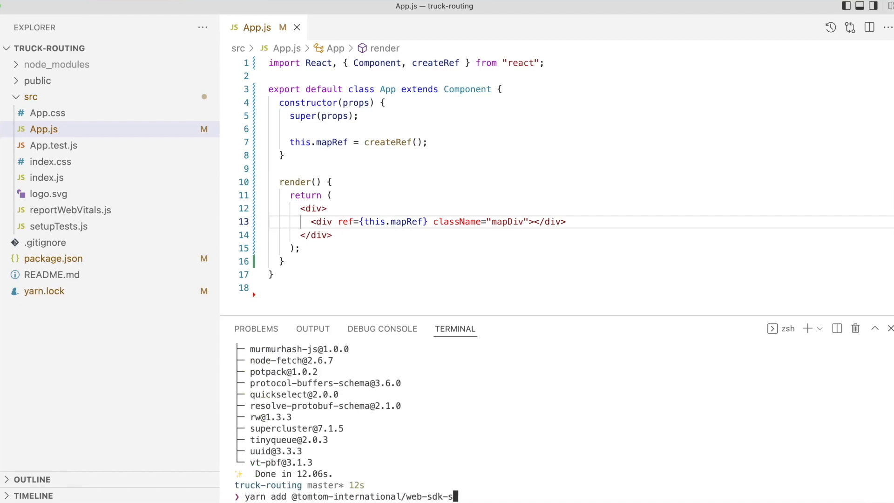
key("Enter")
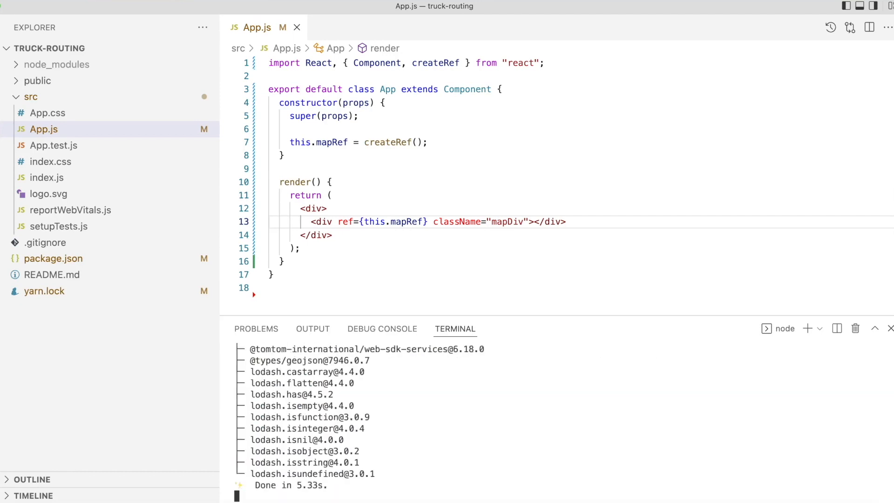
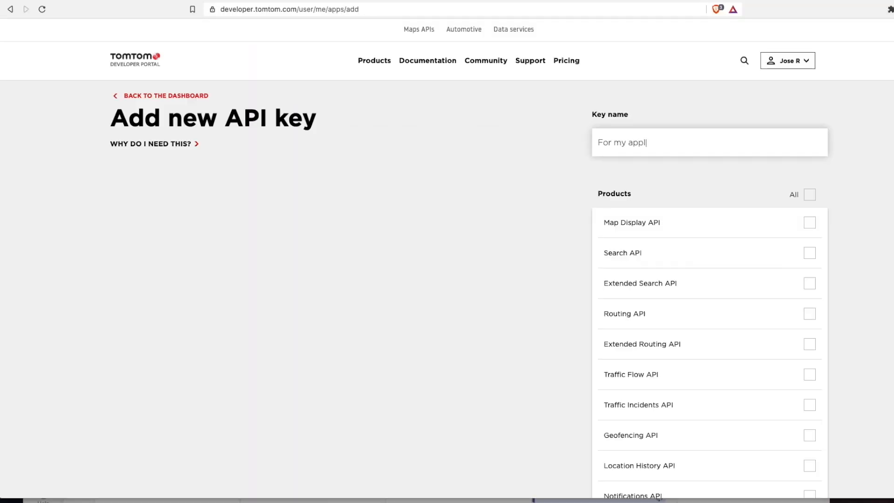
- Import tt from web-sdk-maps and add the API_KEY and SAN_FRANCISCO constants
scroll("down", 3)
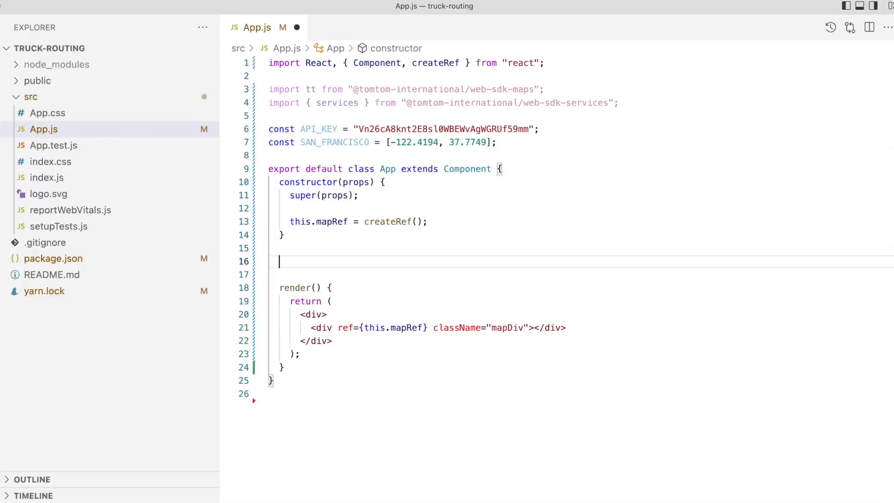
- Add componentDidMount creating tt.map centred on SAN_FRANCISCO at zoom 12, then run yarn start
type("componentDidMount() {")
type("cent")
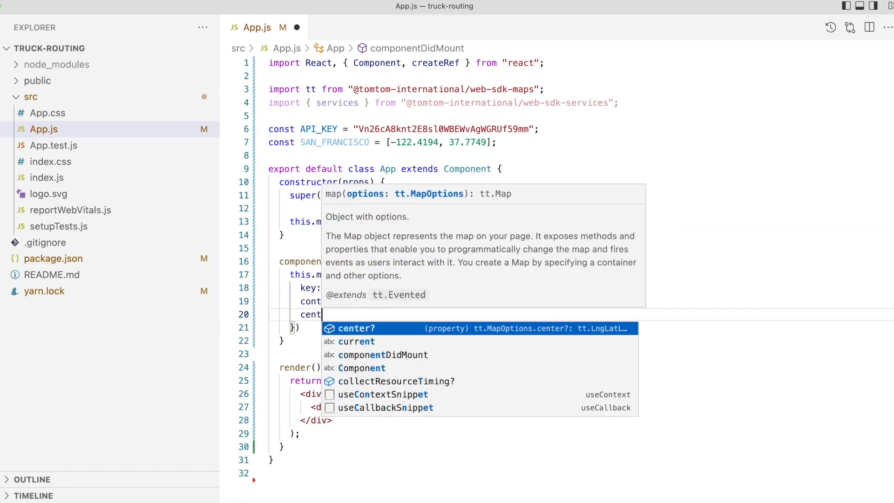
type("SAN_FRANCISCO,")
type("zoom:")
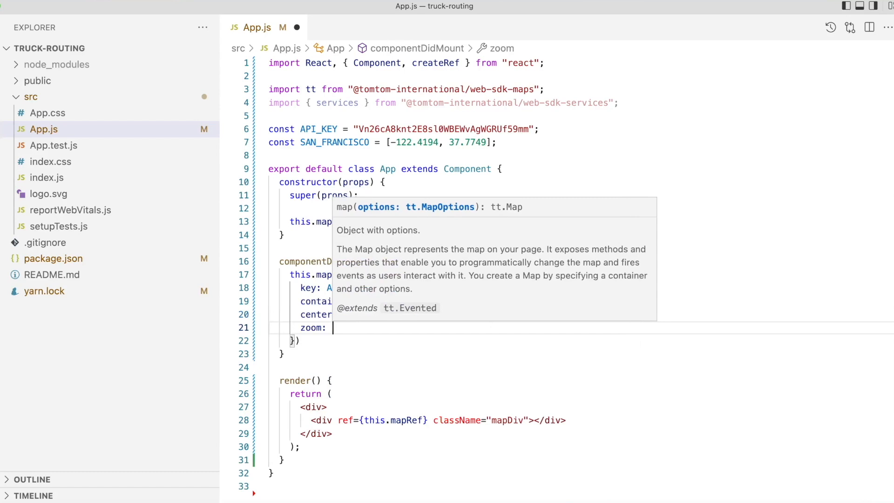
type("12")
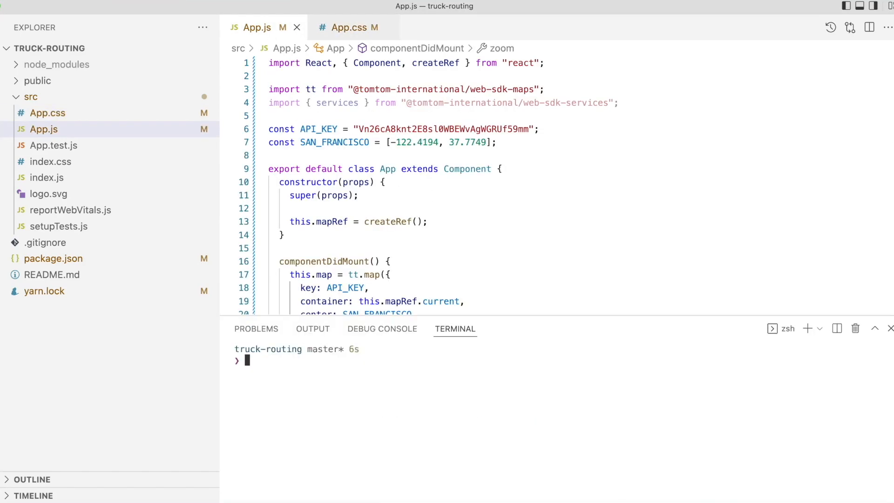
type("yarn start")
type("componentWillUnmount(){")
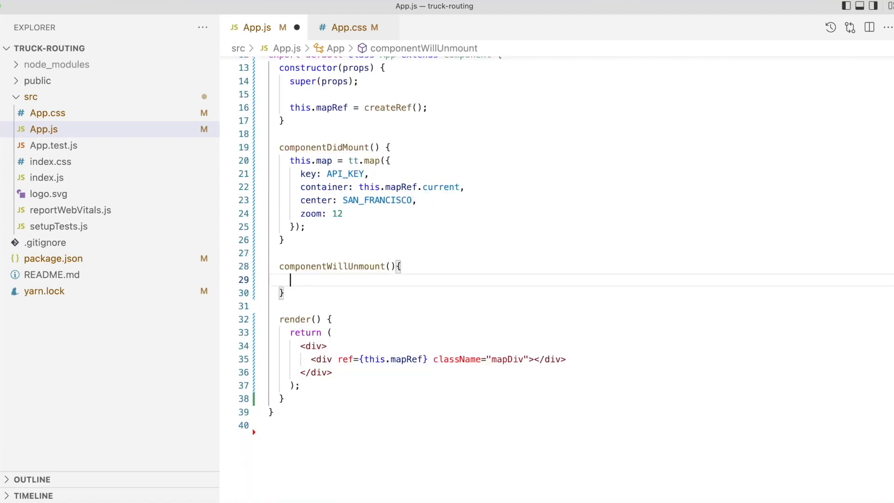
- Call this.map.remove() in componentWillUnmount
type("this.map.")
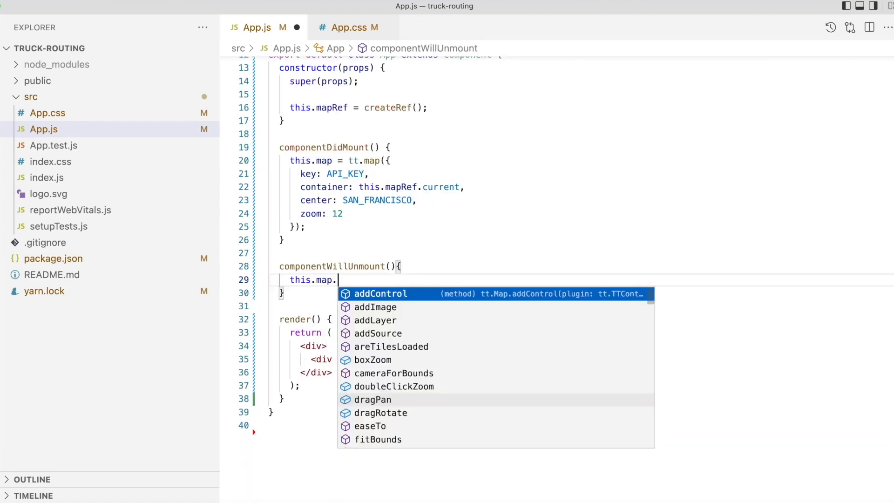
type("remove();")
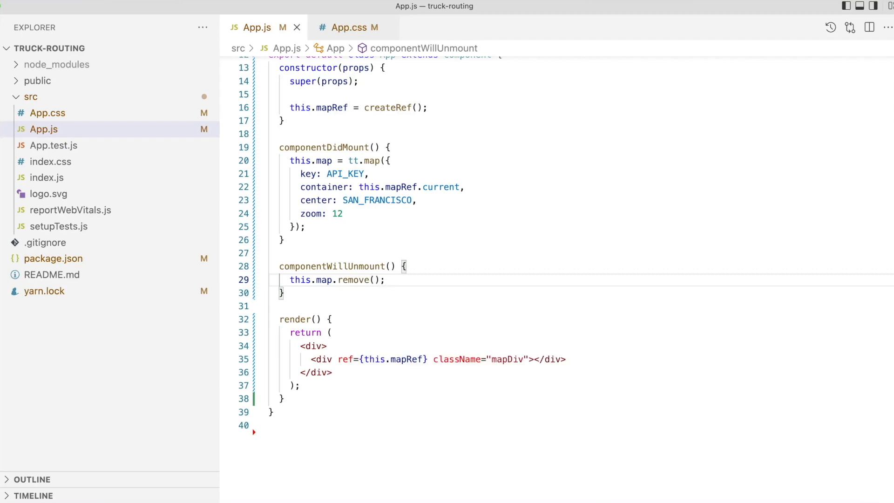
- Write addMarker creating a tt.Marker at the click lngLat and appending it to markers state
type("addM")
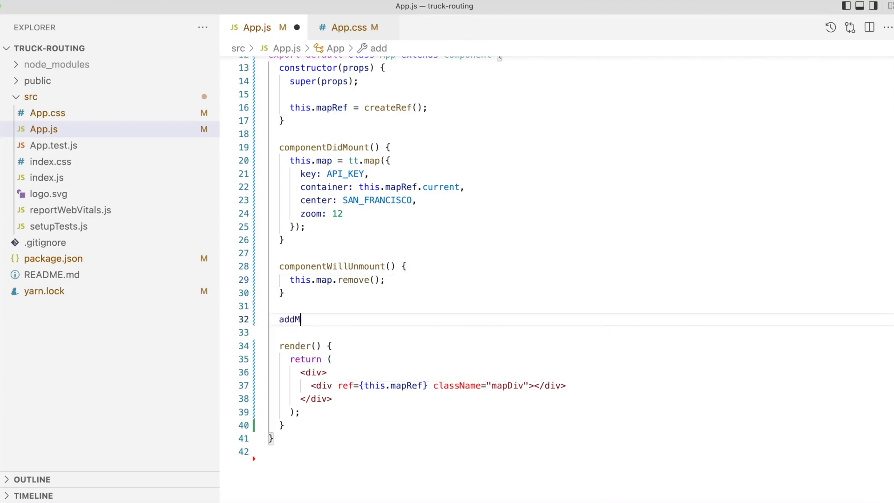
type("arker")
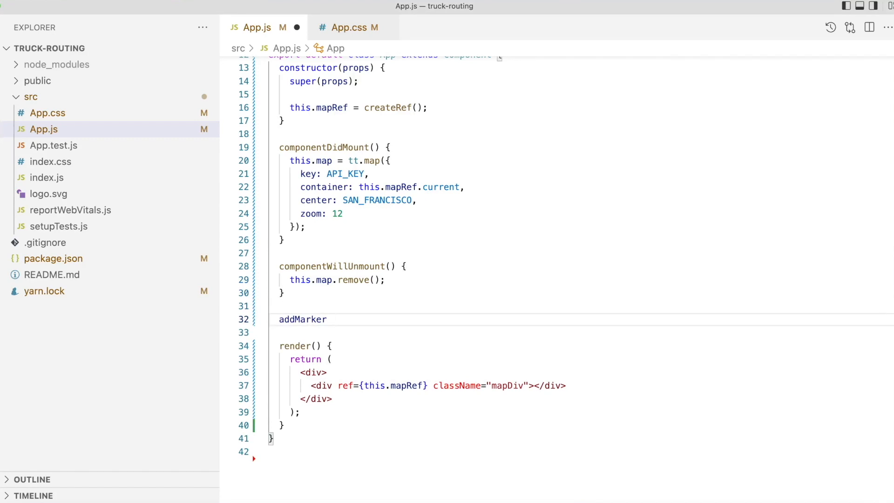
type("= (event)")
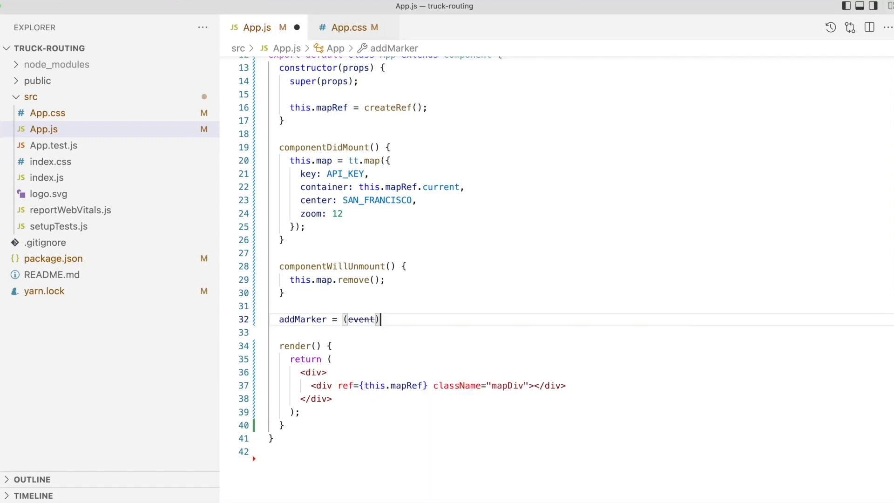
type("=>")
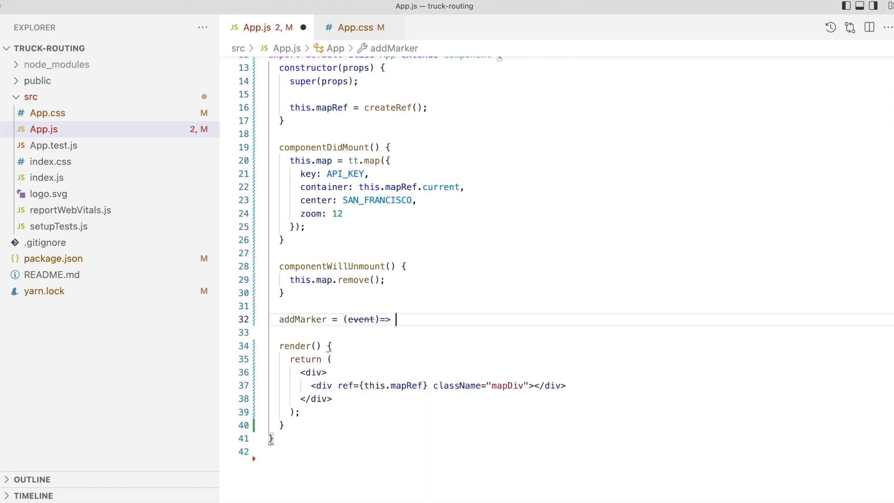
type("{")
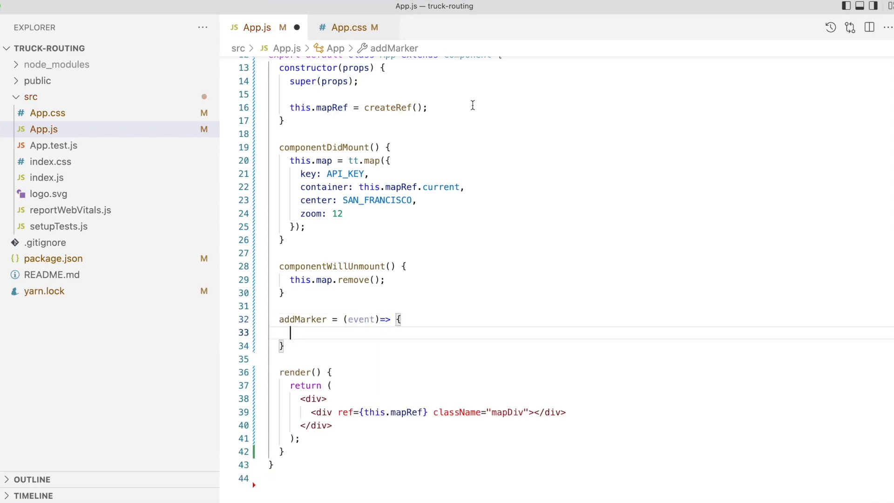
type("t")
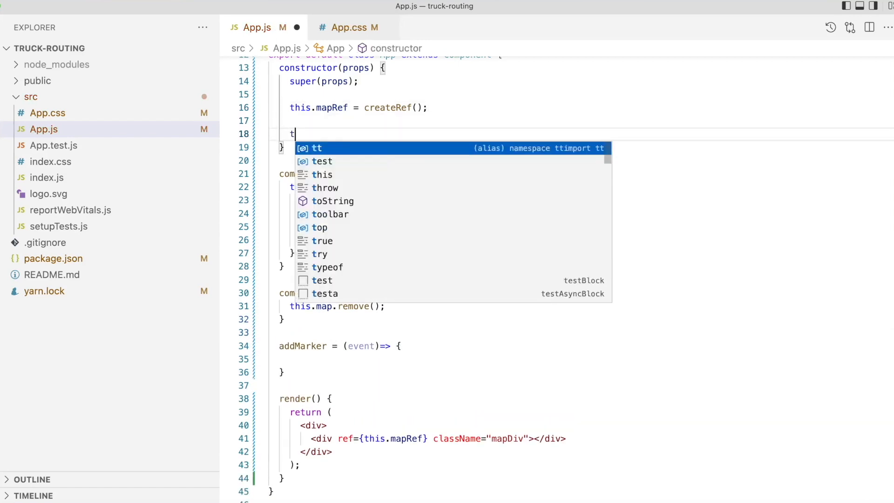
type("his.state = {")
type("markers: [")
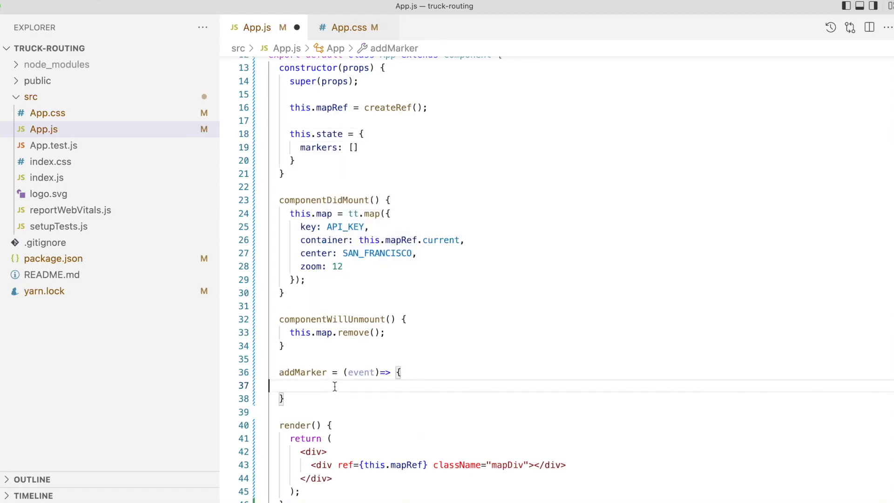
type("const {markers")
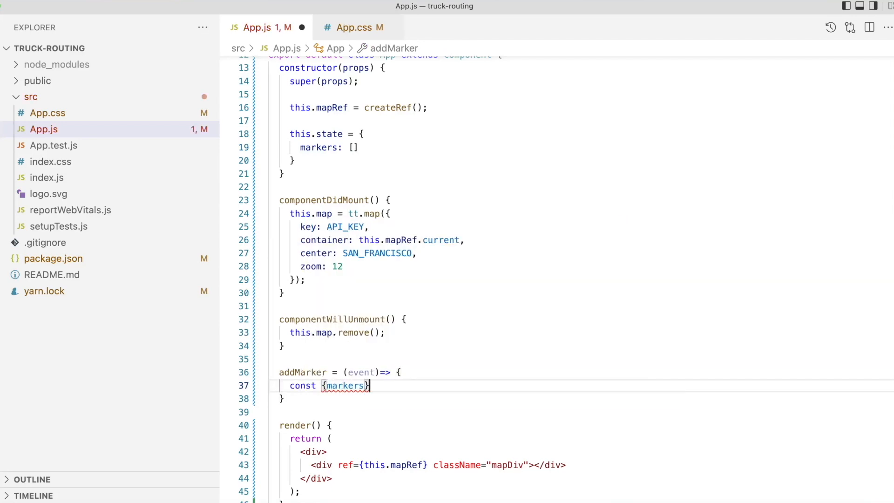
type("= this.s")
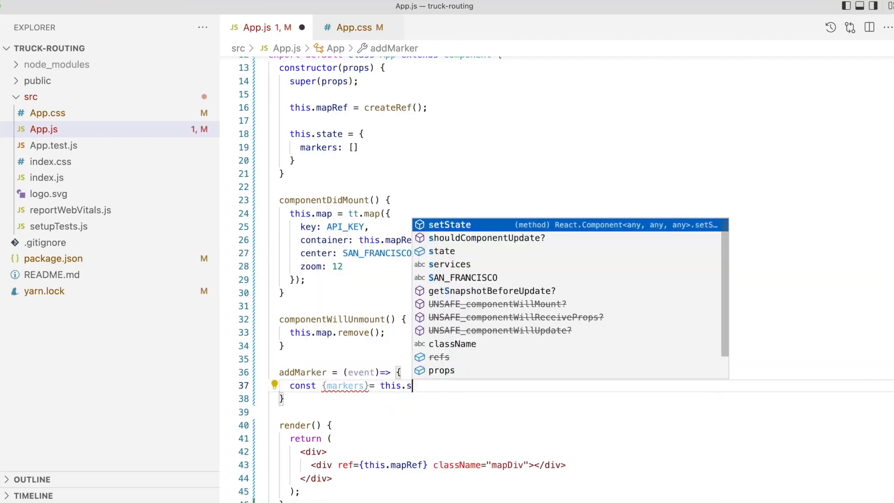
type("tate;")
type("const marker = n")
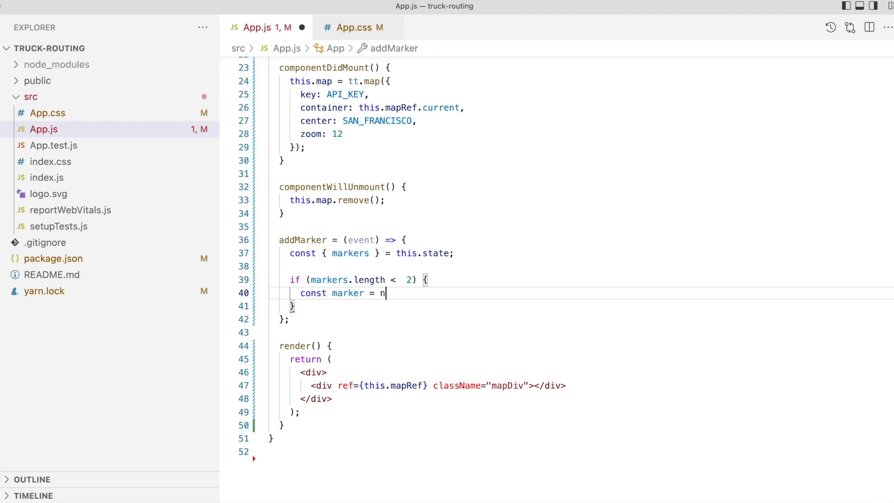
type("ew tt.Marker().setLngLat(event.lngLat).addTo(this.map);")
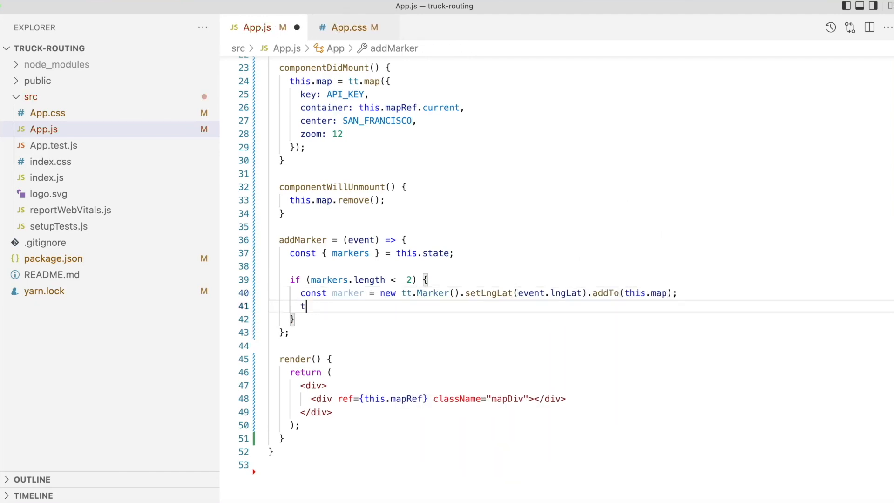
type("his.setState({markers: [...markers]})")
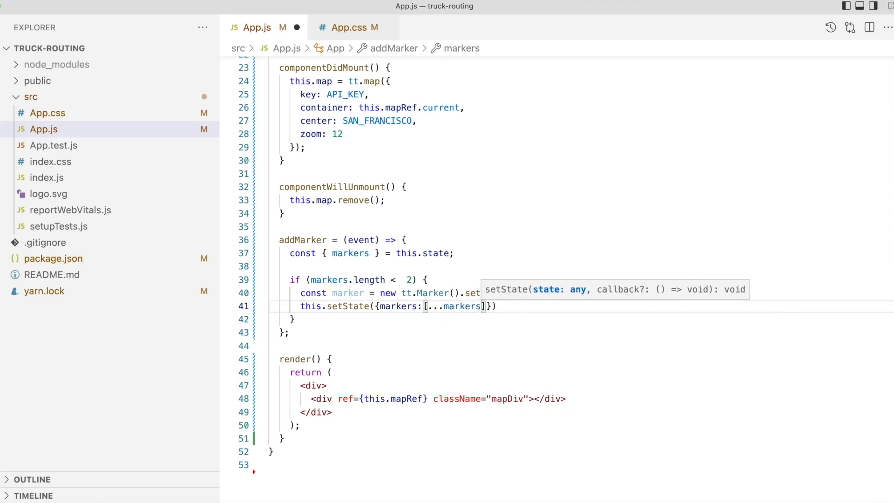
type(", marker")
type("this.")
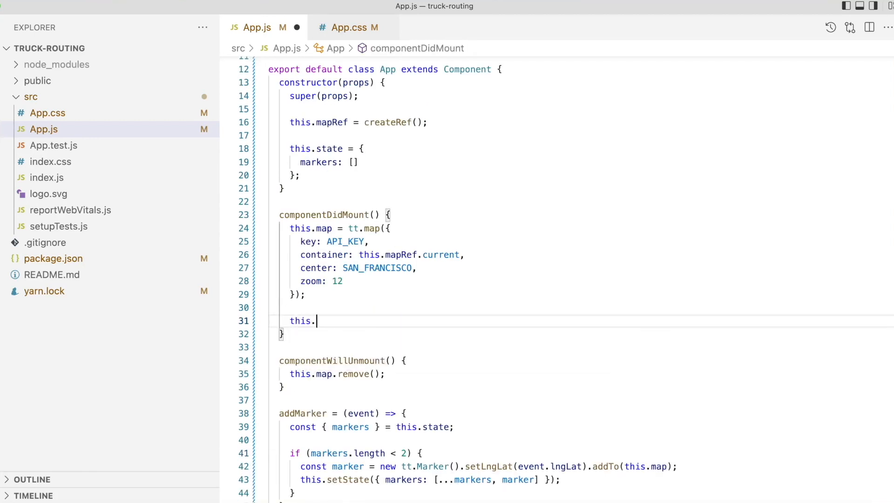
- Register this.addMarker as the map's click handler with map.on('click')
type("map.on('click")
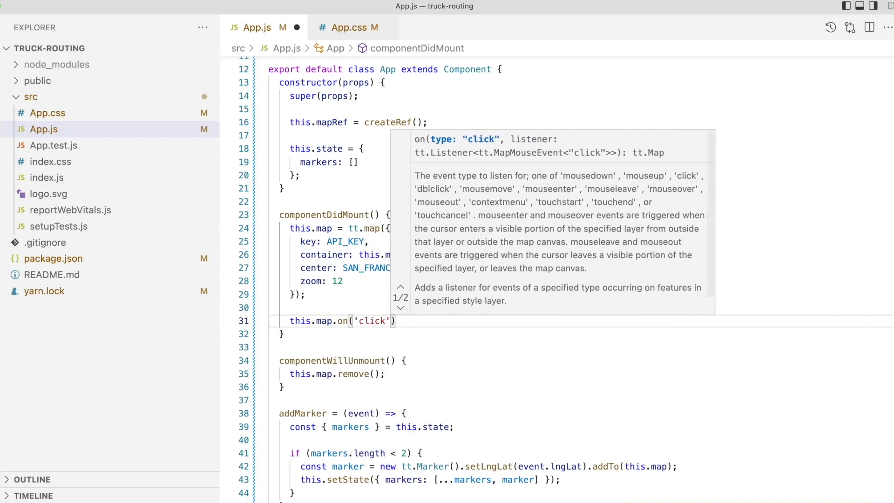
type(", this.addMarker")
type("<")
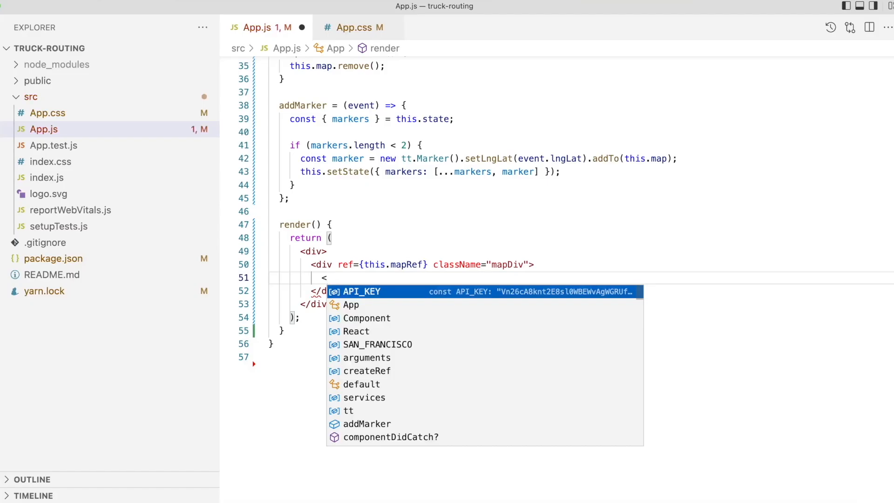
- Add a Route button with className routeButton and check its styles in App.css
type("button className=\"")
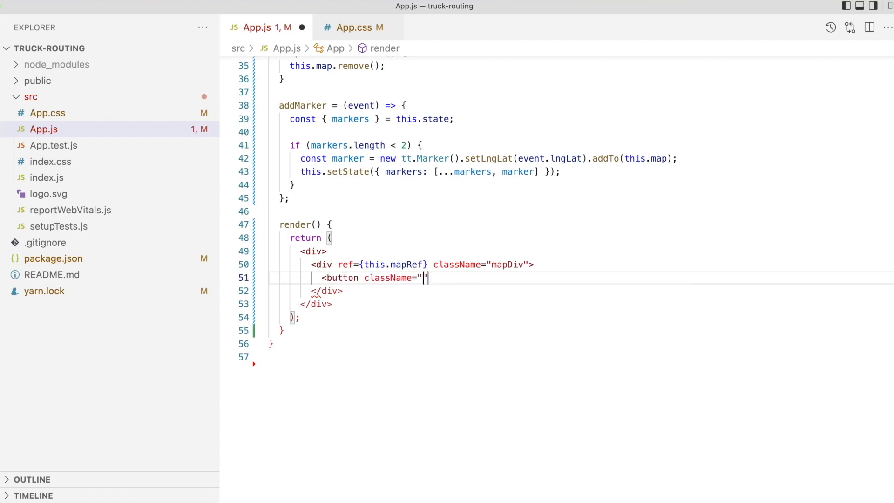
type("routeButton")
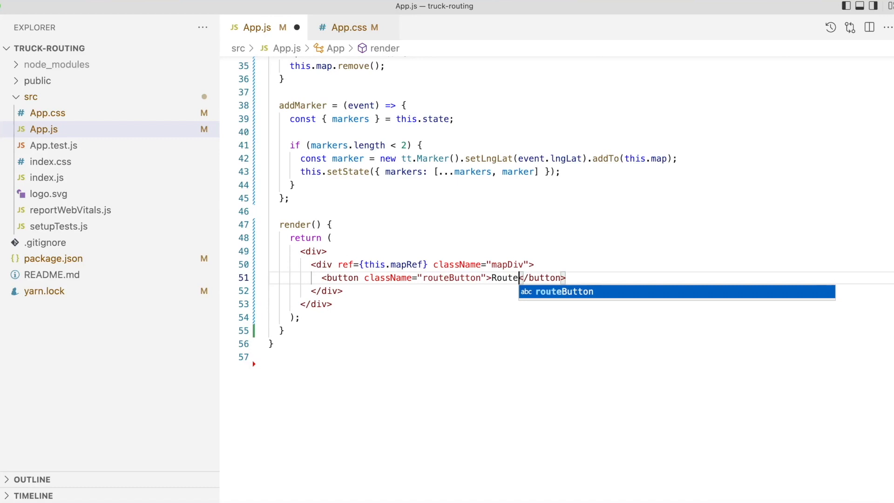
left_click(349, 28)
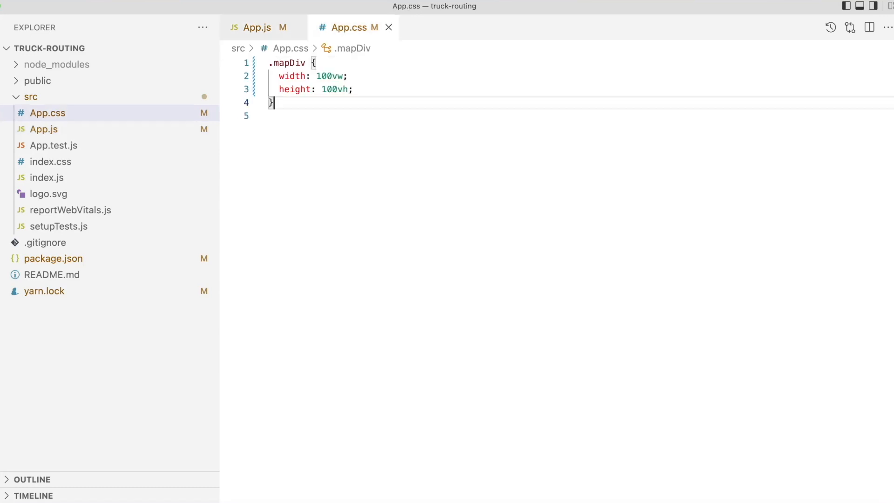
left_click(256, 28)
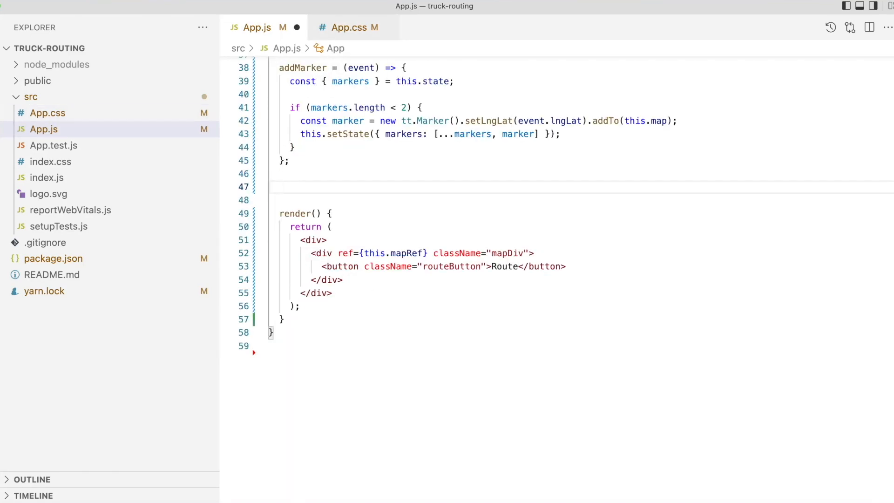
- Write async calculateRoute(routeOptions, color) awaiting services.calculateRoute and converting the response to geojson
type("calculate")
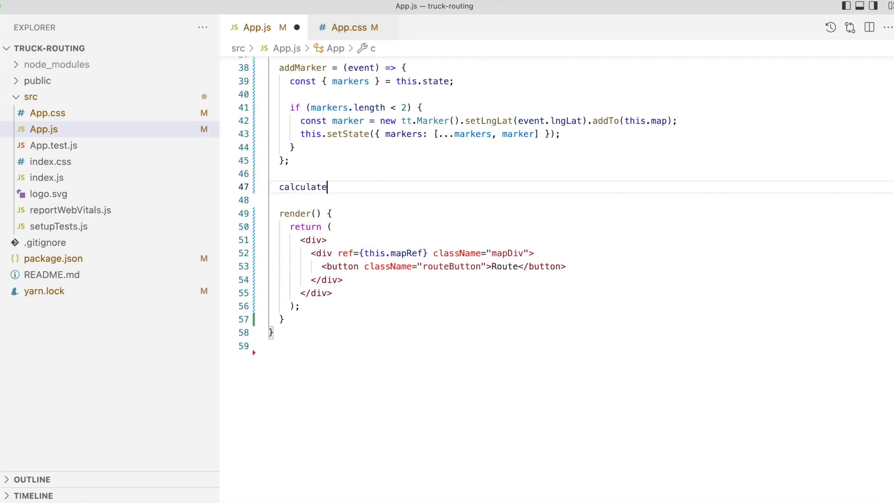
type("Route = async")
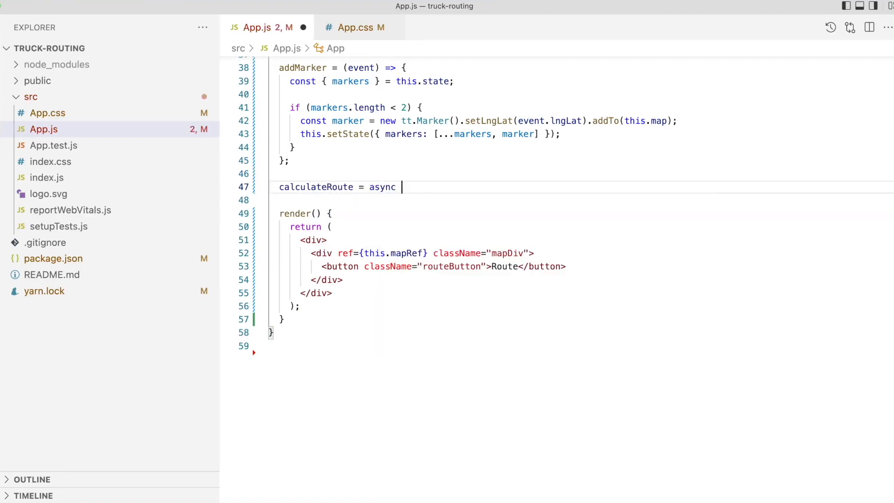
type("(routeOp")
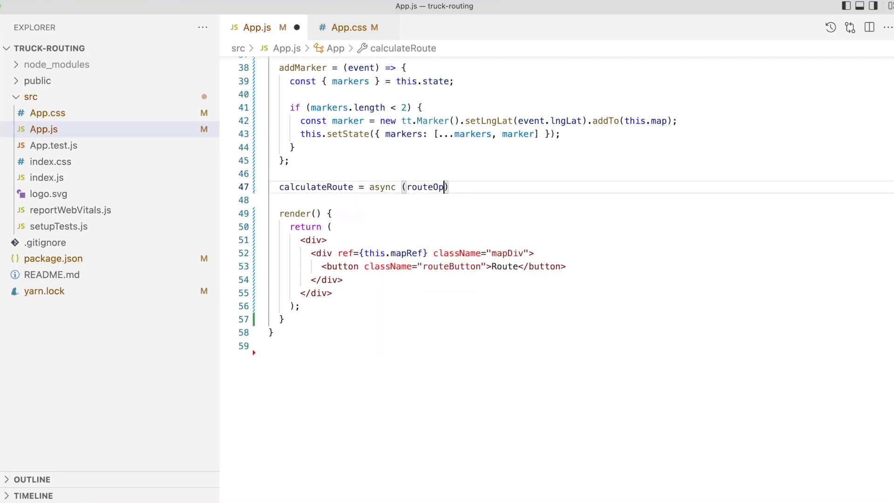
type("tions, color")
left_click(585, 200)
type("const res")
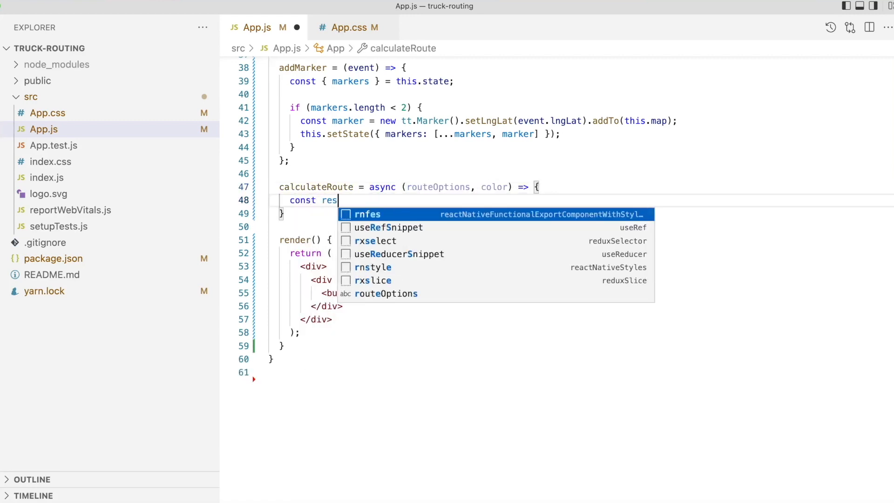
type("ponse = await services.calculateRoute(route")
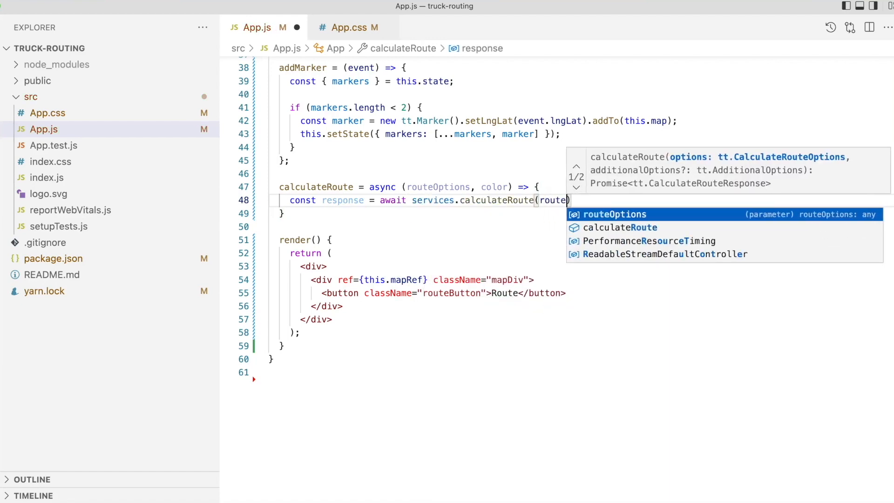
key("Enter")
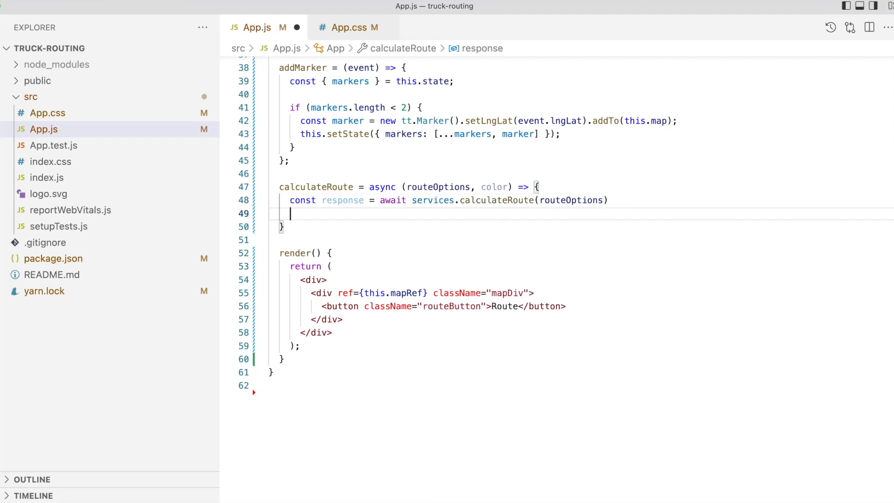
type("const ge")
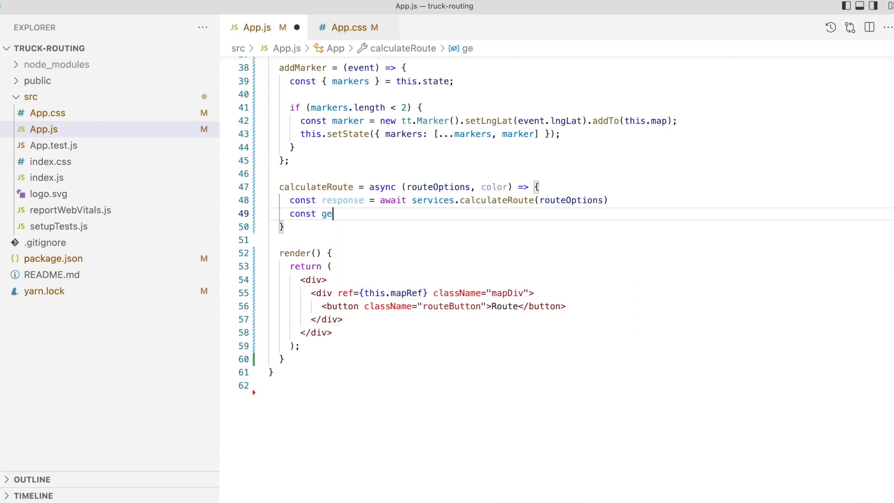
type("ojson = response.toGeoJson(")
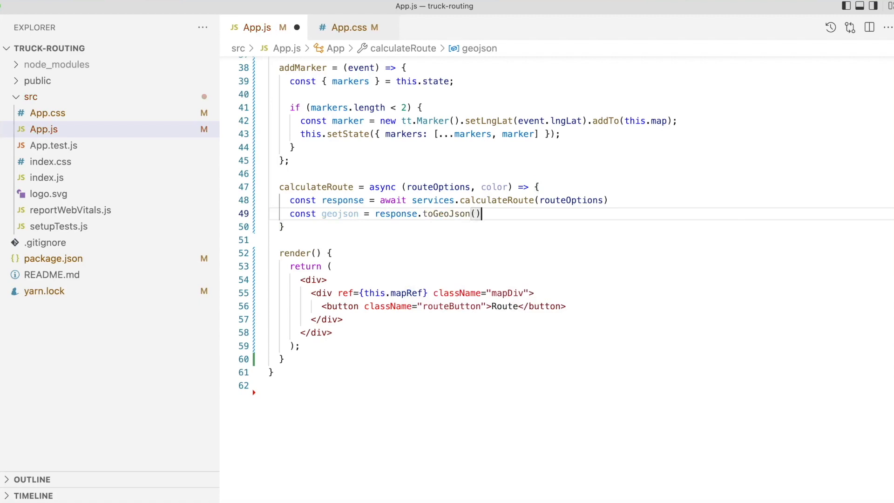
key("Enter")
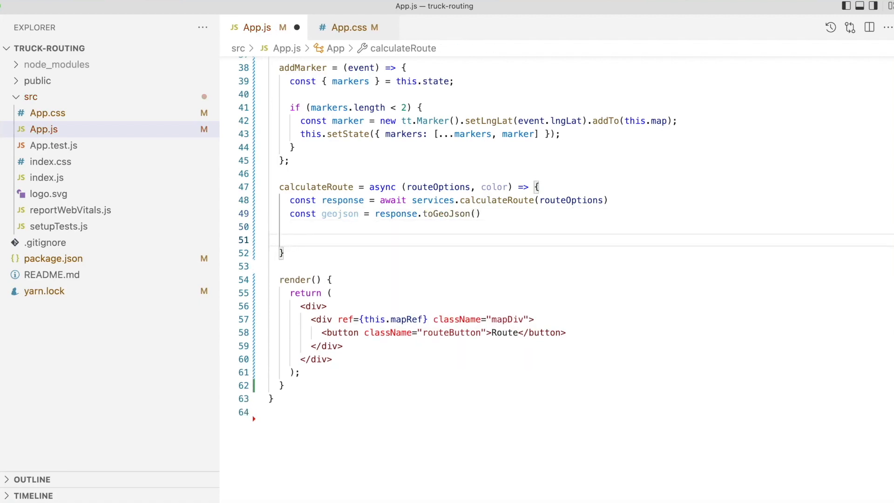
- Add the route to the map as a line layer with line-color from color and line-width 6
type("this.map.addLayer({")
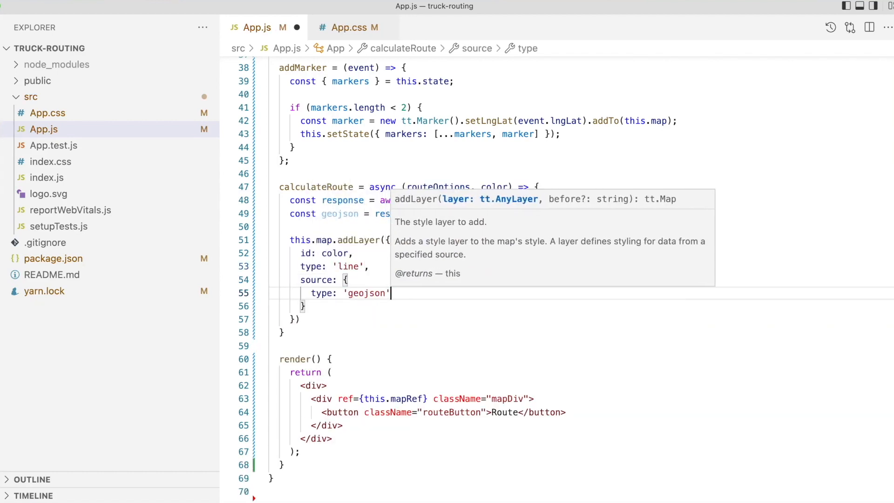
type("data:")
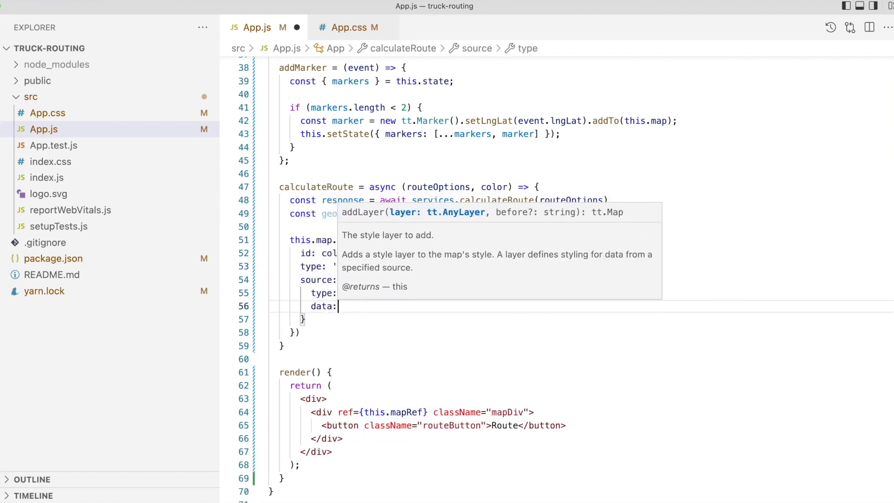
type("paint:")
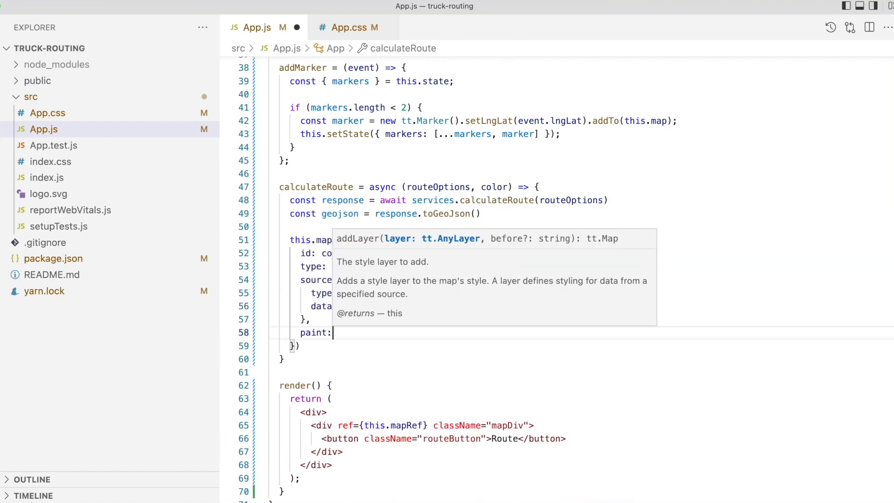
type("'line-color")
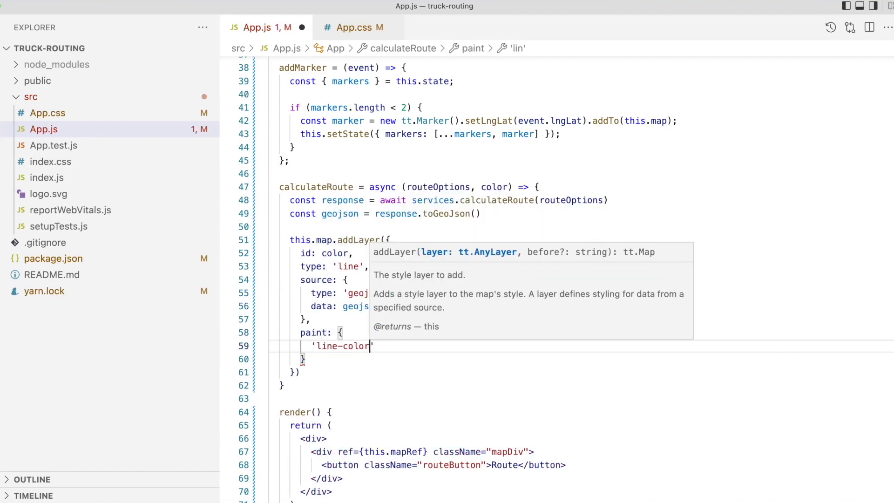
type("'lin")
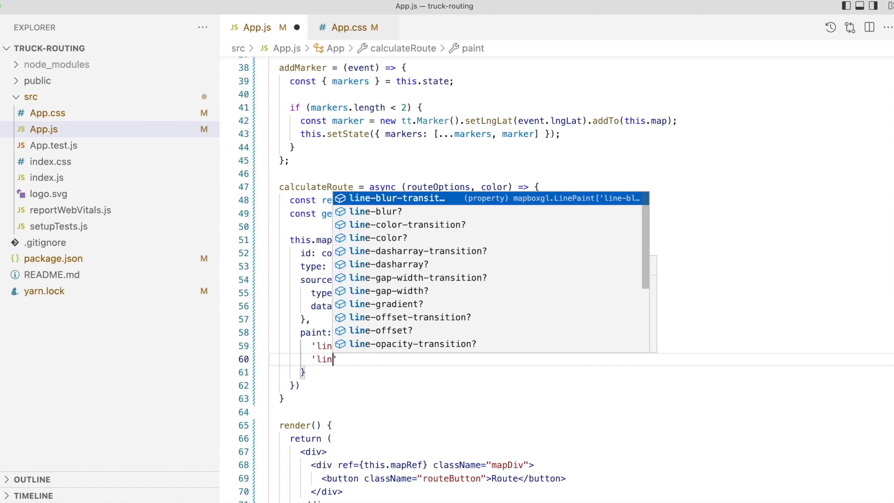
type("-width'")
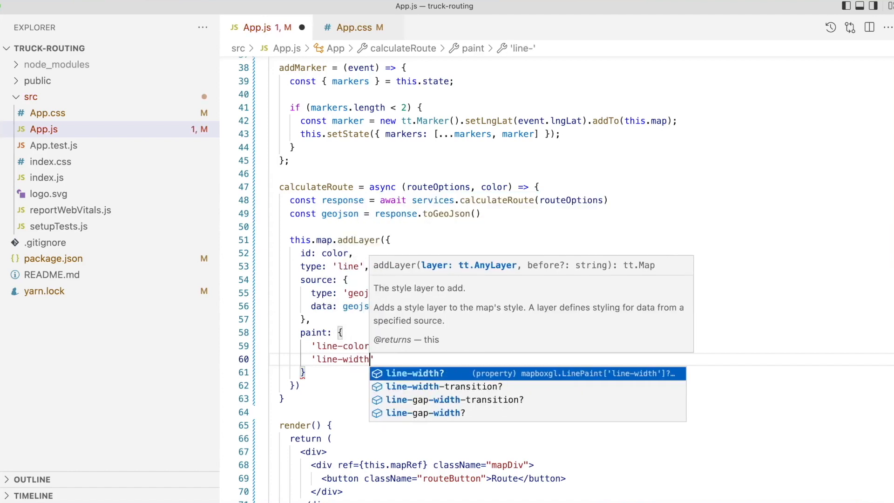
type(": 6")
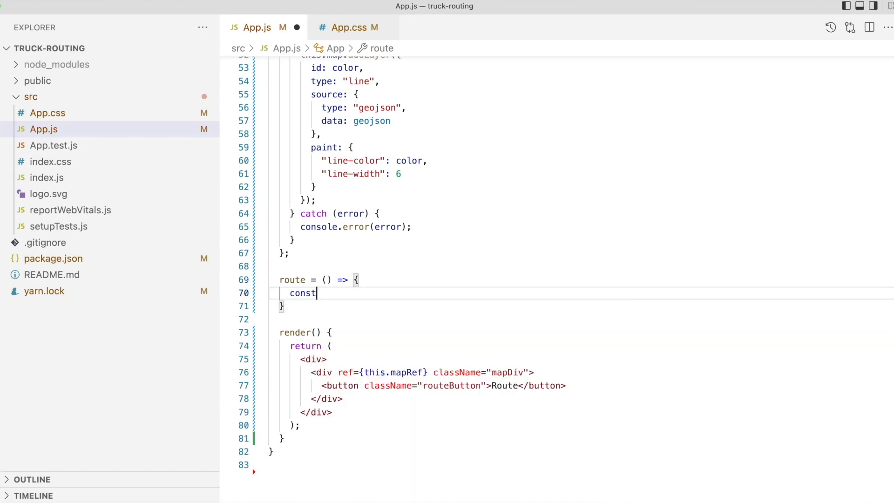
- Start the route method: bail if fewer than 2 markers, set key to API_KEY and map markers to getLngLat locations
type("{markers")
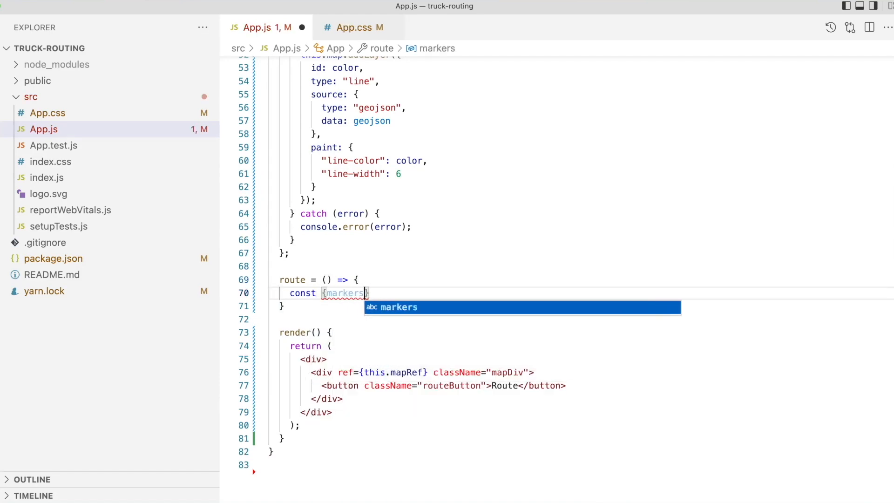
type("= this.s")
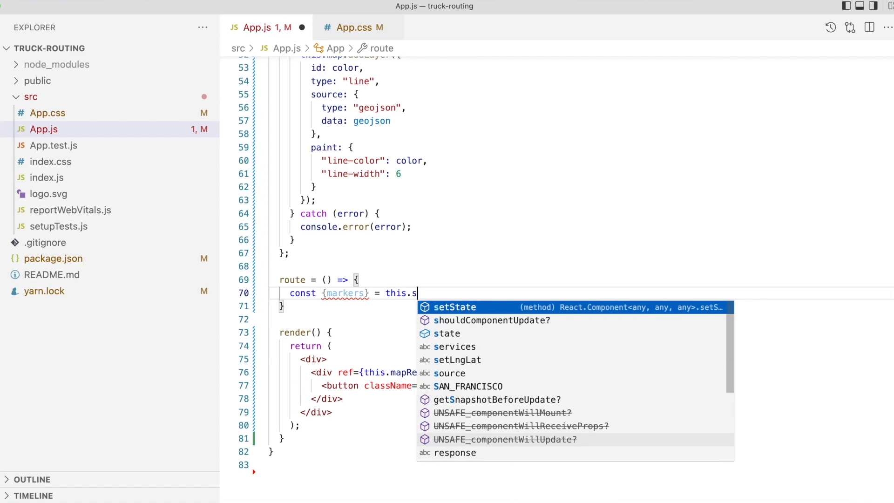
type("tate;")
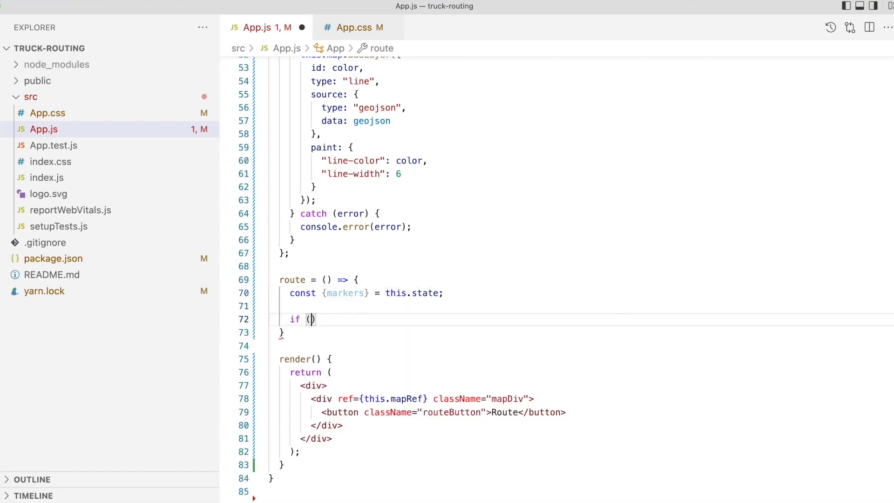
type("markers.length <")
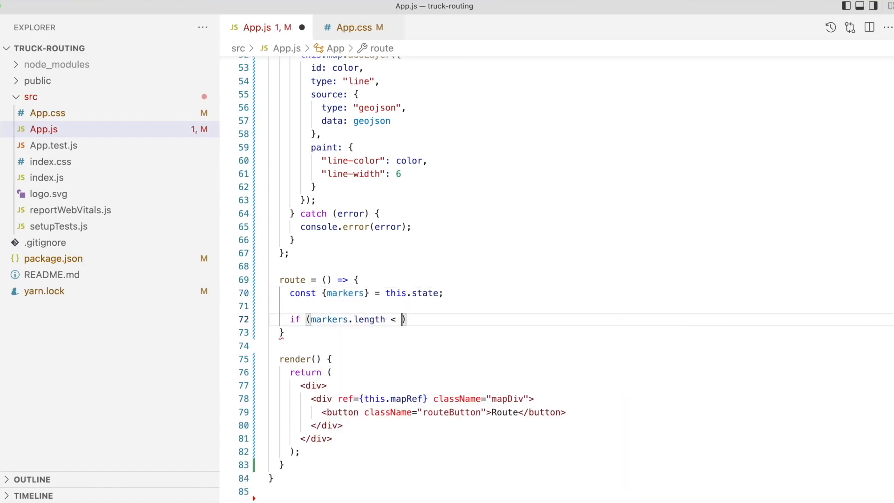
type("2) {")
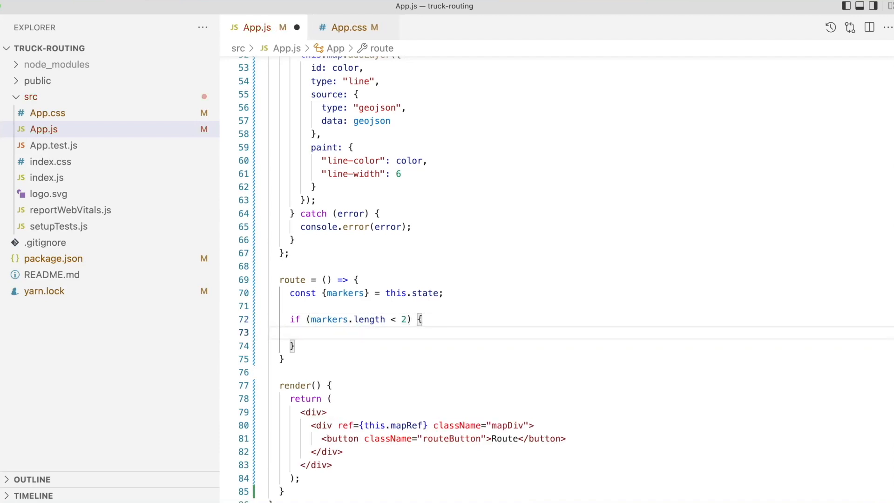
type("return;")
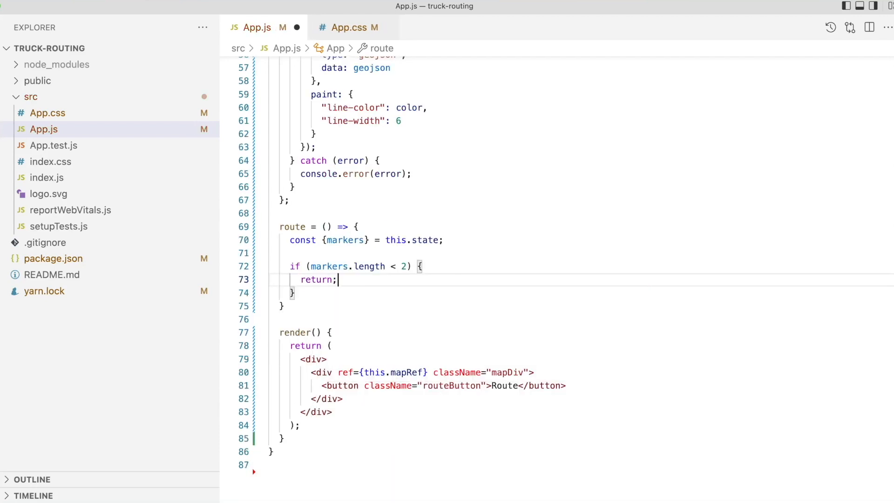
type("const")
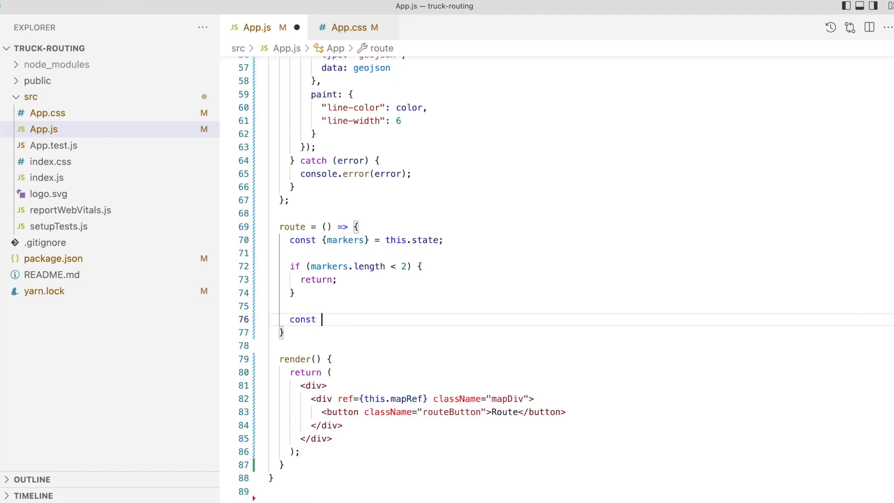
type("key = API_KEY;")
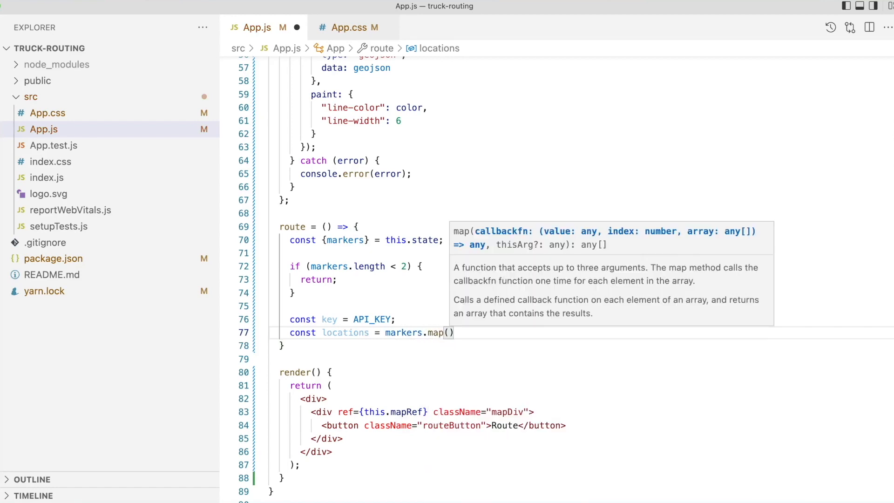
type("marker => marker.getLngLat()")
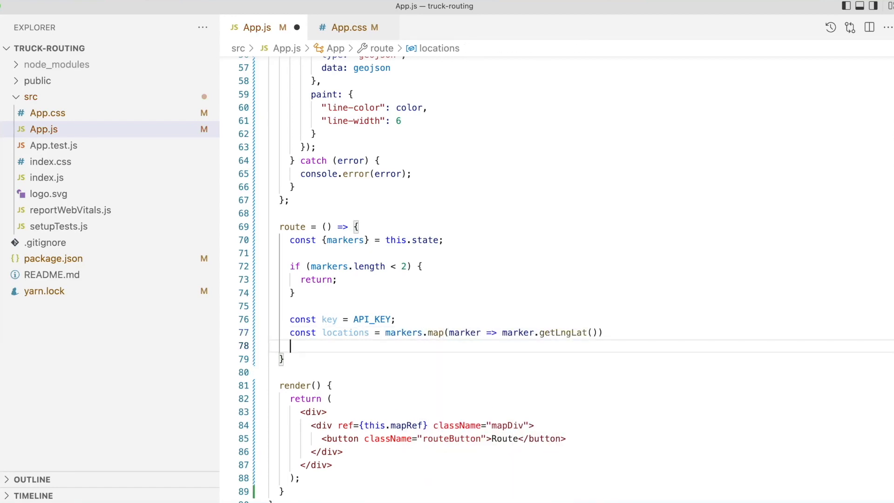
type("this.")
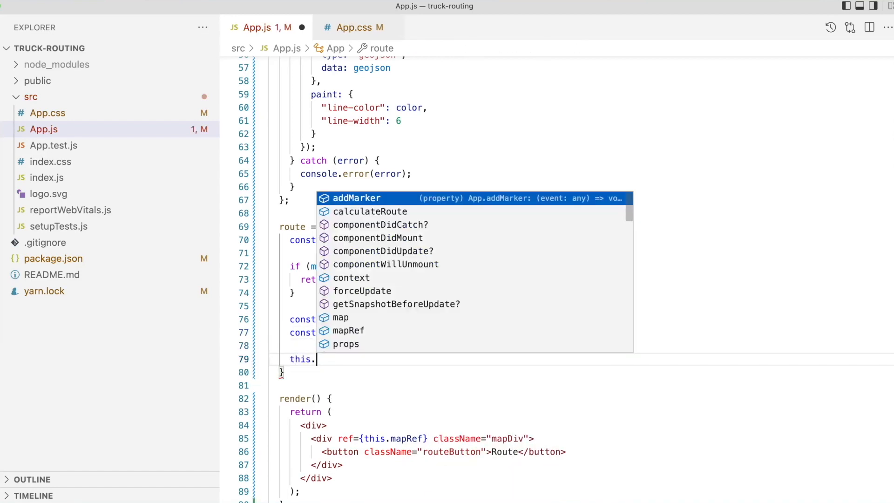
left_click(370, 211)
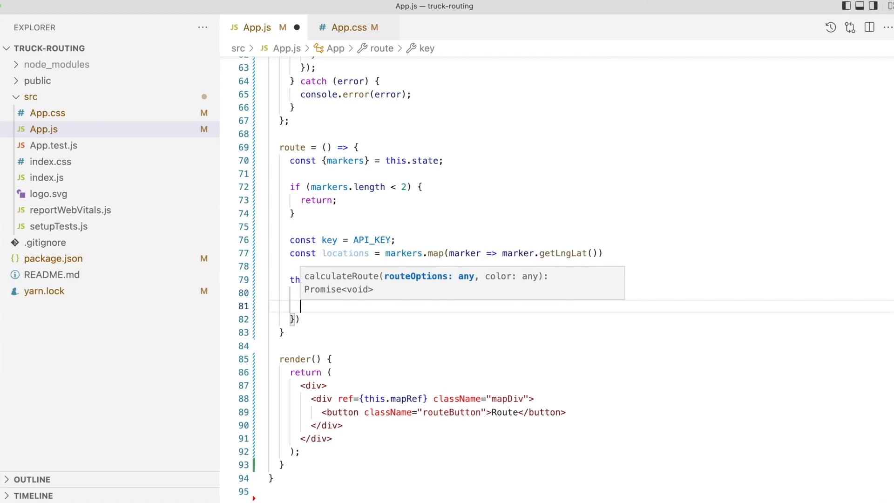
- Call calculateRoute for the default route and a truck route with vehicleLoadType otherHazmatExplosive and vehicleWeight 8000
type("this.calculateRoute(")
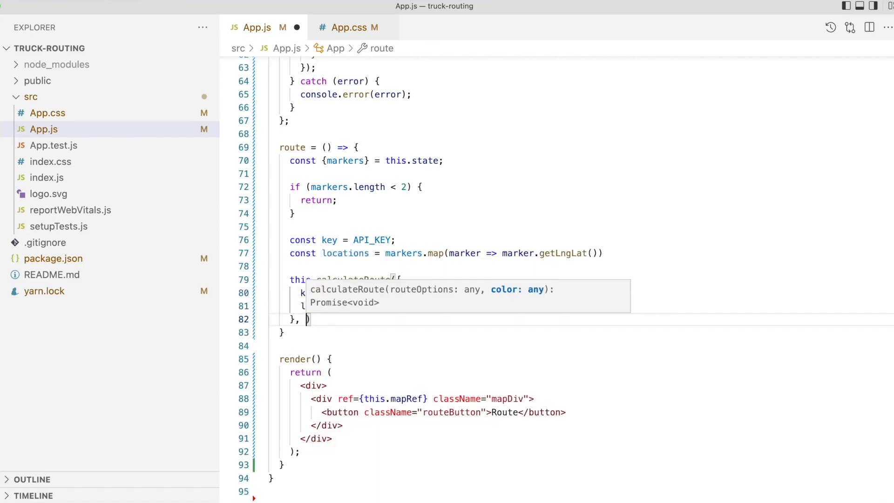
type("this.calculateRoute({")
type("travelMode:")
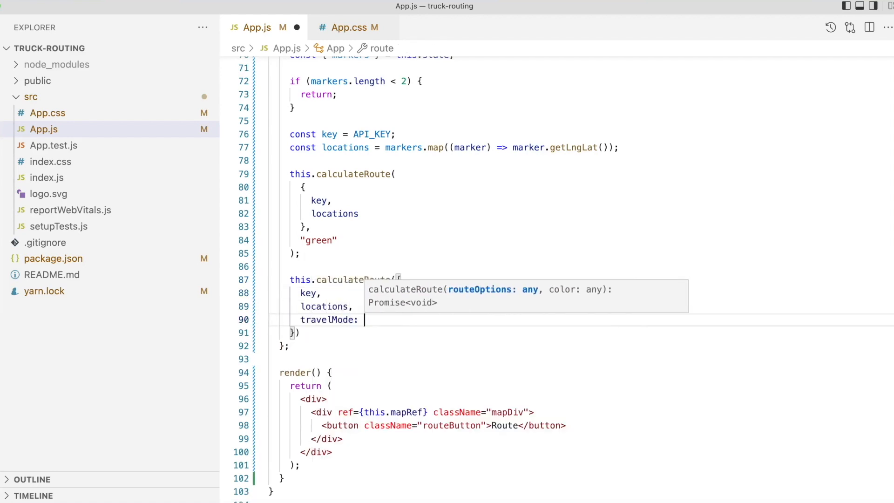
type("vehicleLoadType: 'o")
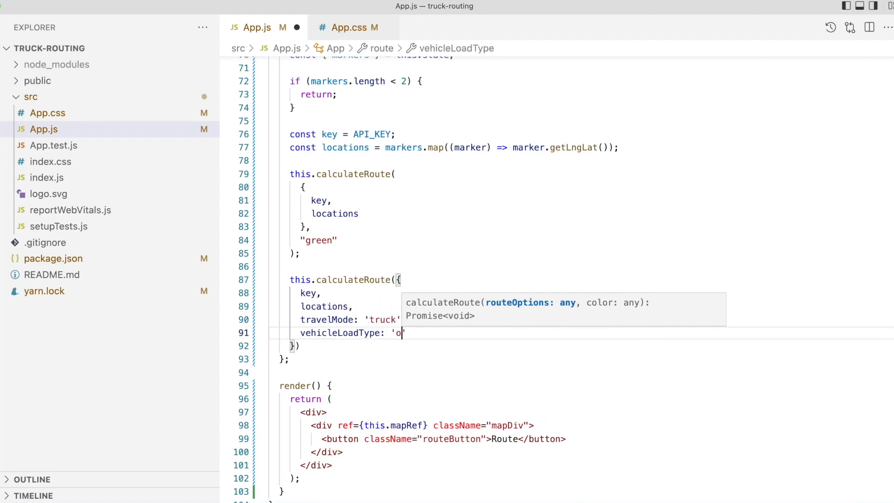
type("therHaz")
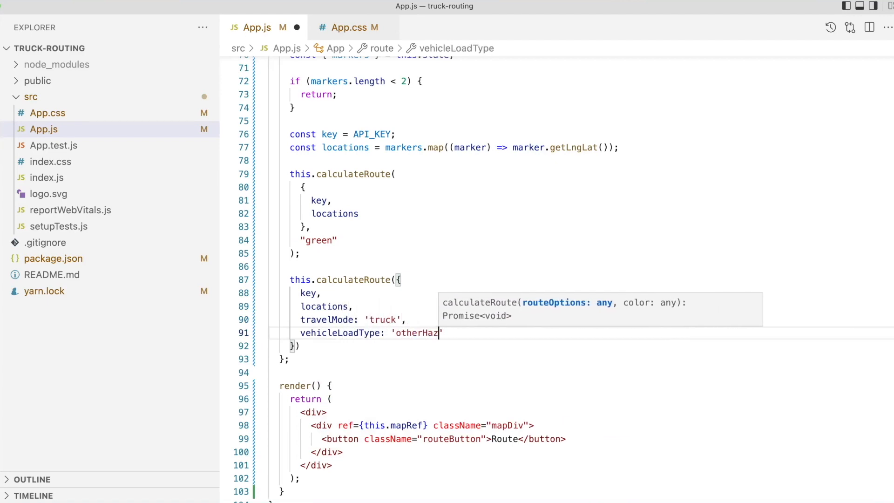
type("matExplosi")
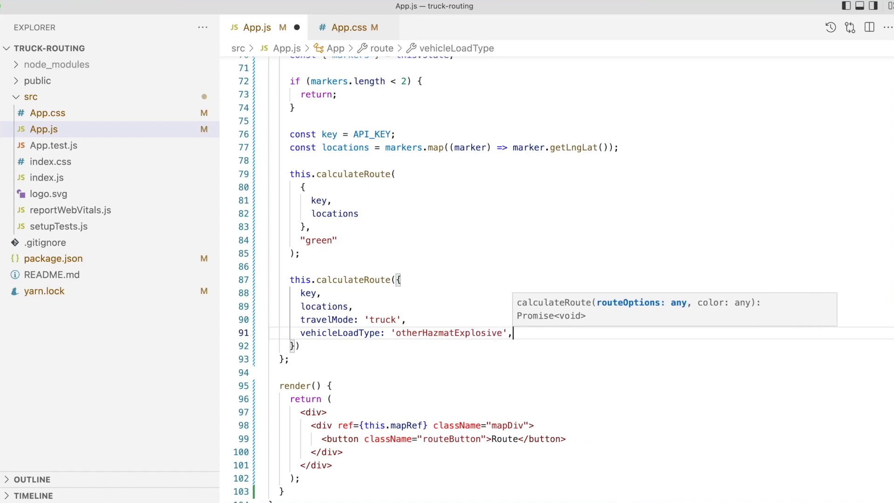
type("vehicleWeight:")
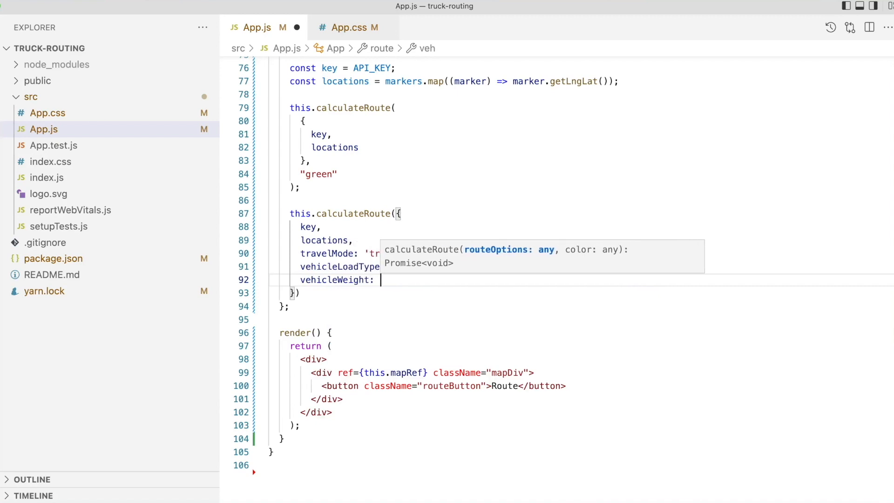
type("8000")
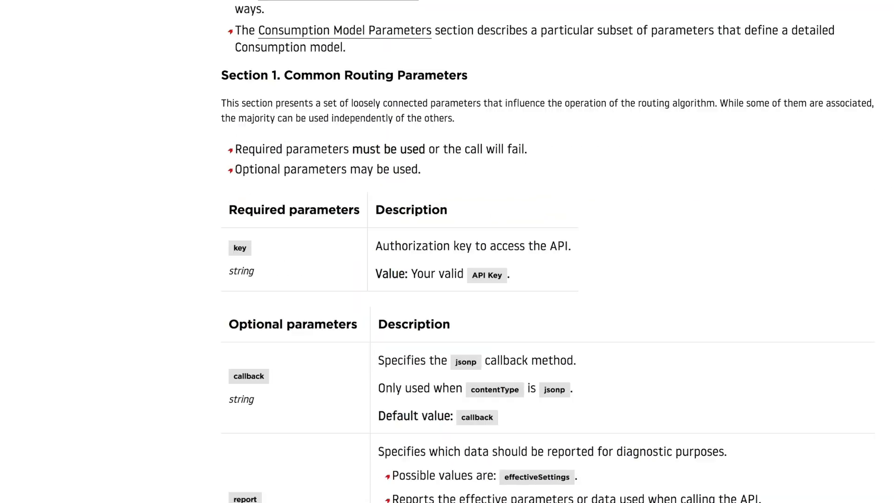
- Scroll the Routing API parameters page to travelMode, vehicleWeight and vehicleLoadType
scroll("down", 3)
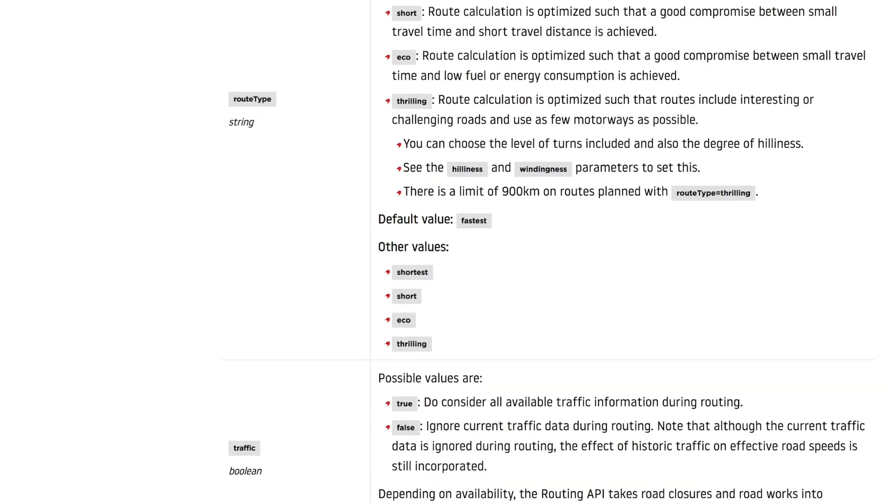
scroll("down", 3)
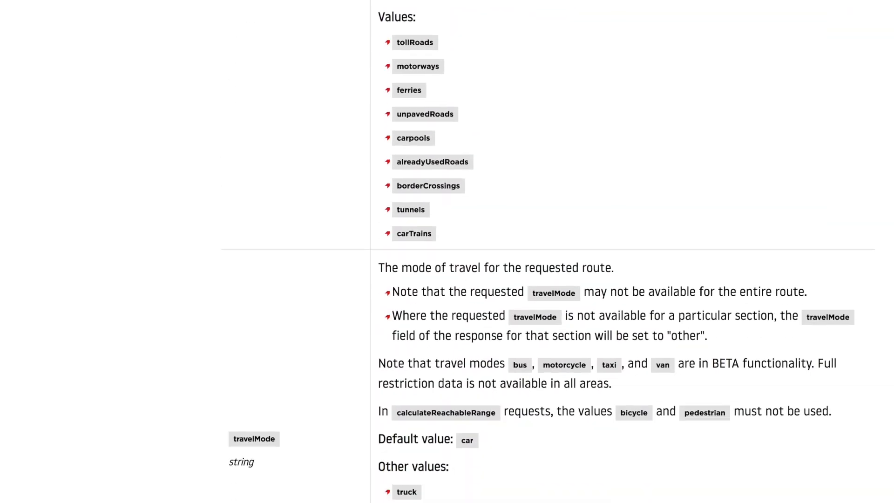
scroll("down", 3)
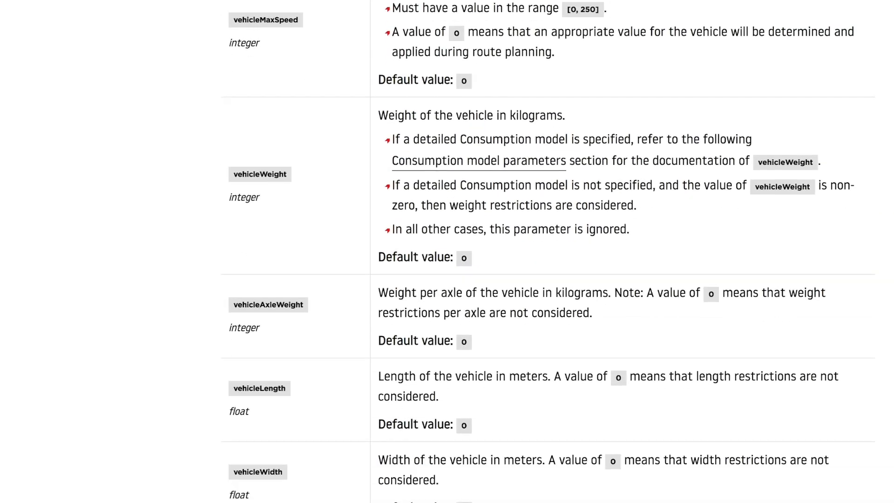
scroll("down", 3)
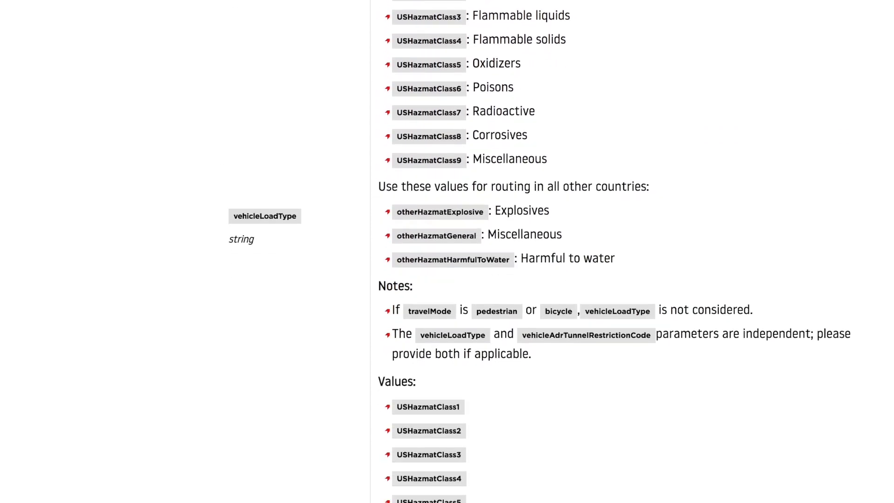
scroll("down", 3)
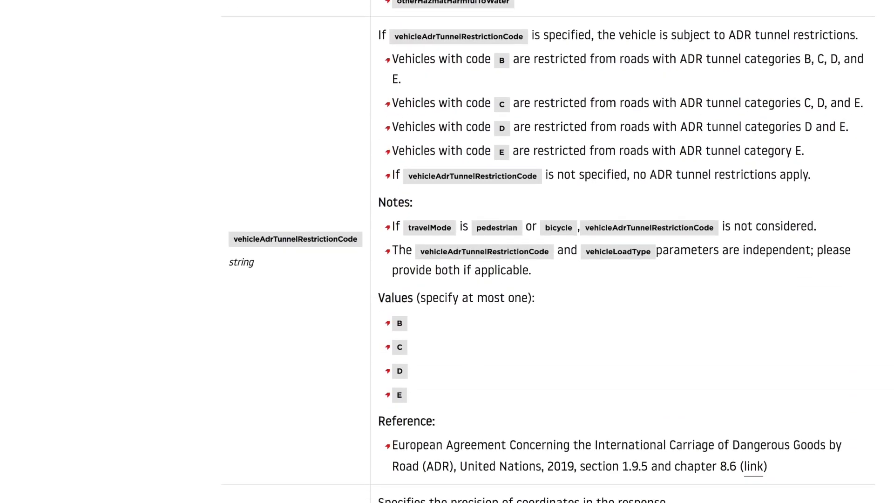
scroll("down", 3)
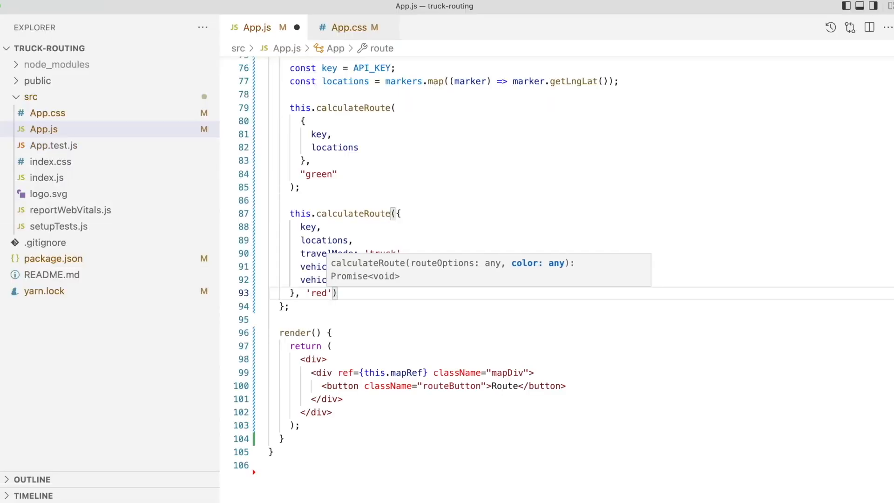
- Pass 'red' to the truck calculateRoute call and add onClick={this.route} to the Route button
type("on")
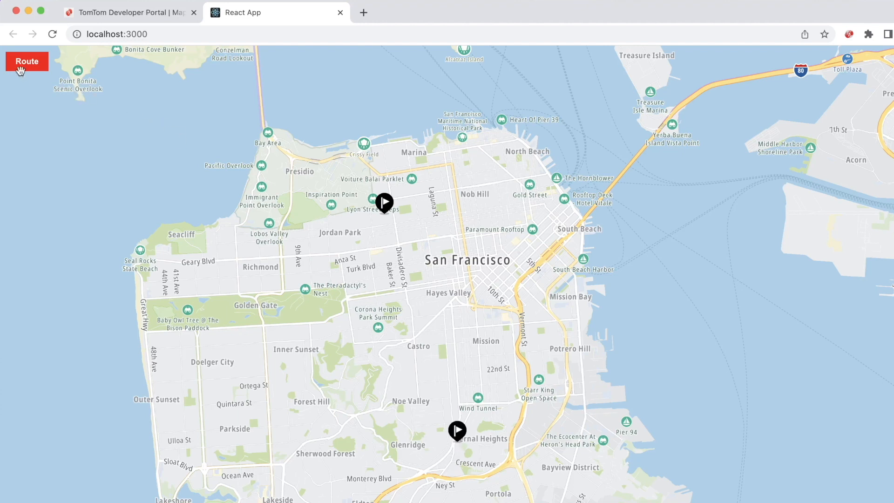
left_click(26, 61)
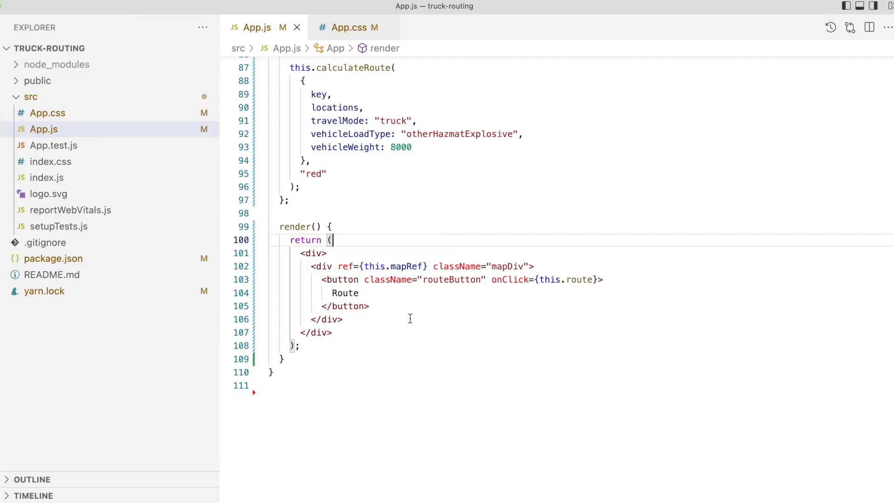
- Add a <button className="clearButton">Clear</button> and check .clearButton in App.css
type("<")
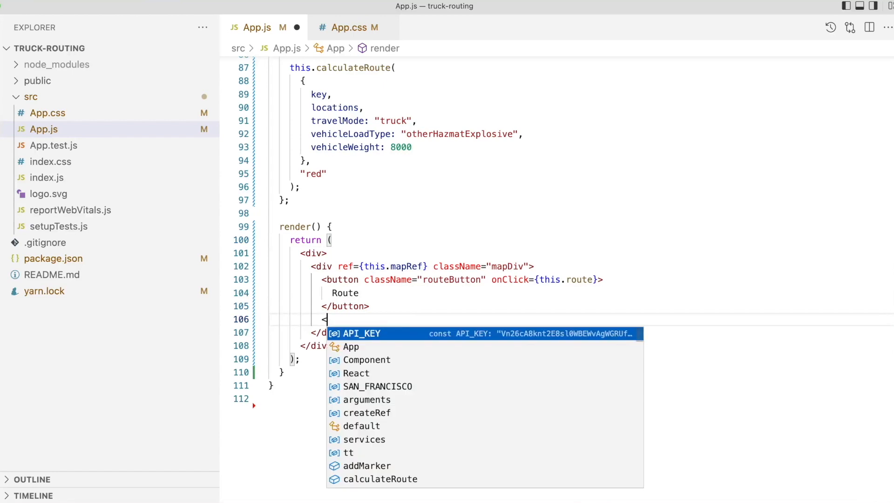
type("button className=\"c")
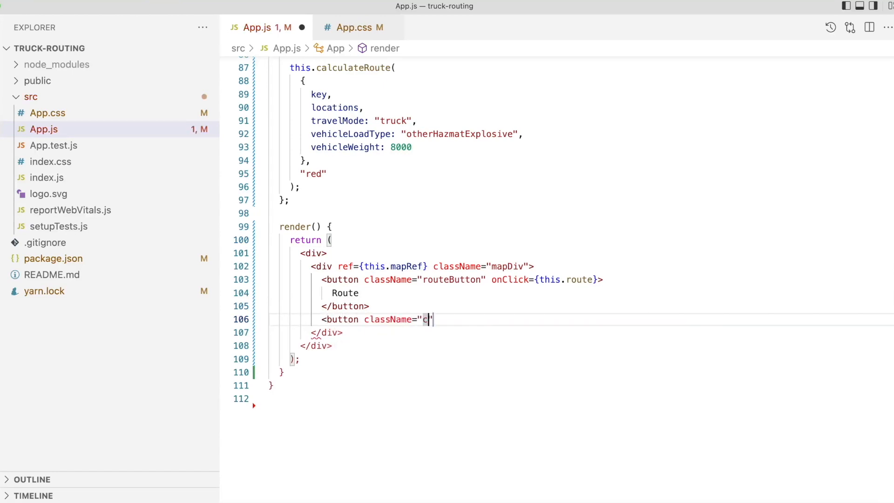
type("learButton")
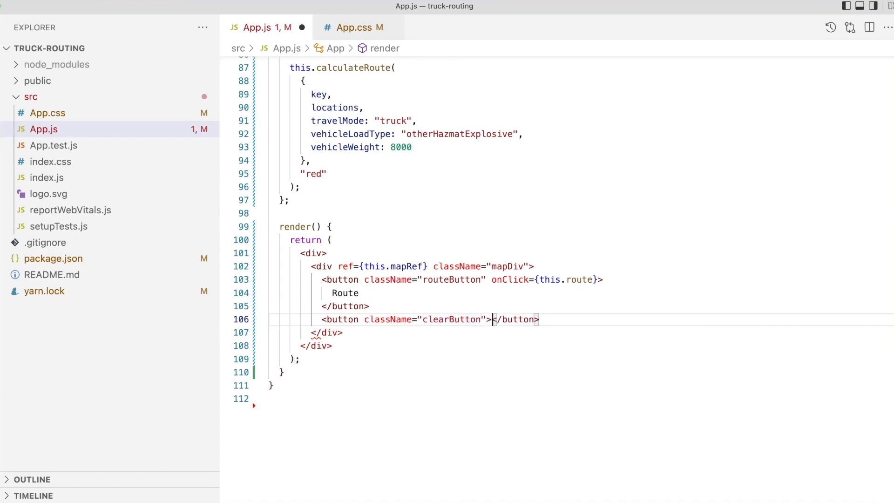
type("Clear")
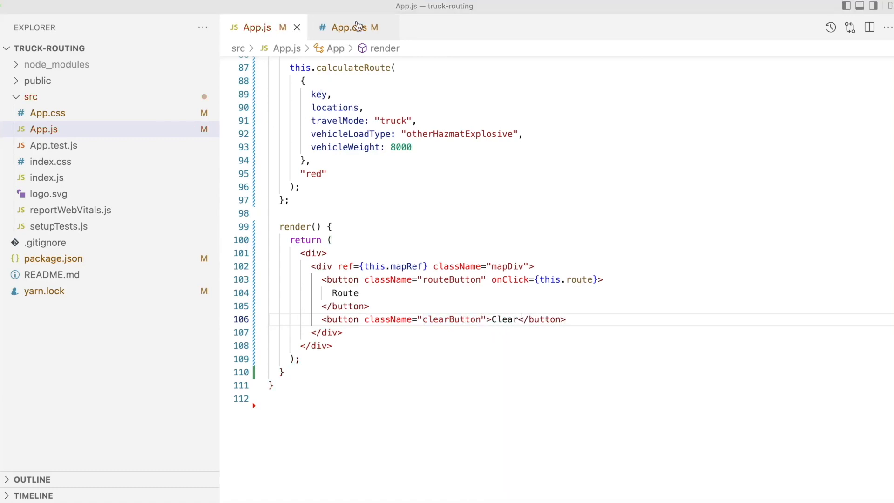
left_click(348, 27)
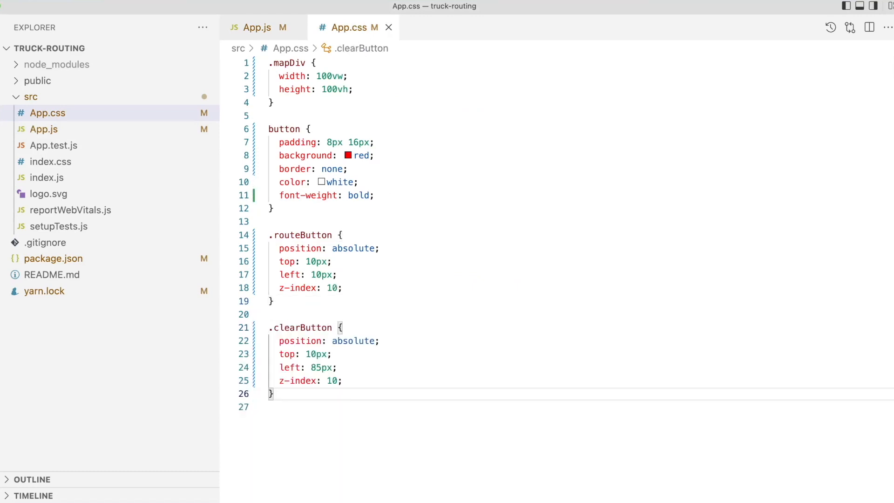
left_click(257, 28)
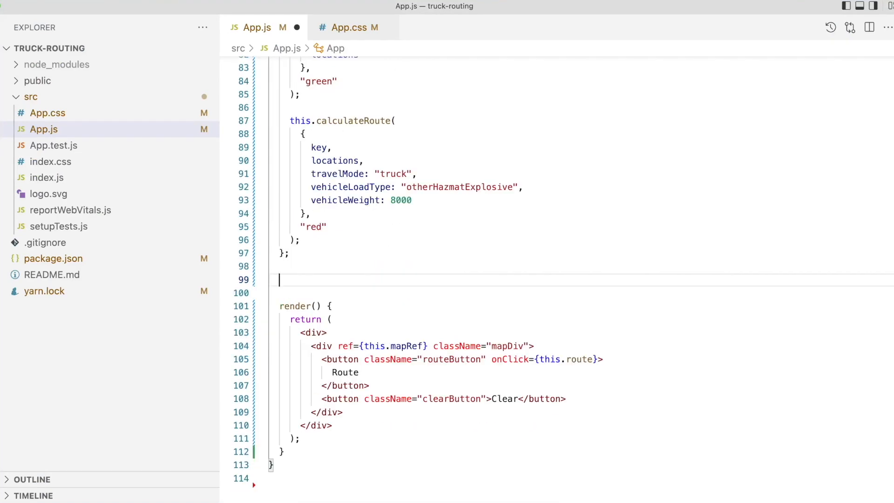
- Write removeRoute(id) calling this.map.removeLayer and removeSource
type("removeRoute = (id) => {")
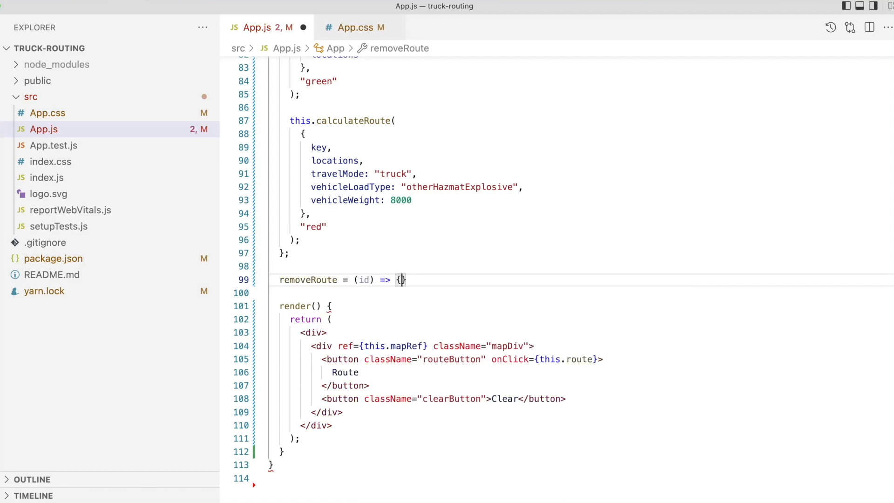
type("this.map.removeLayer(id")
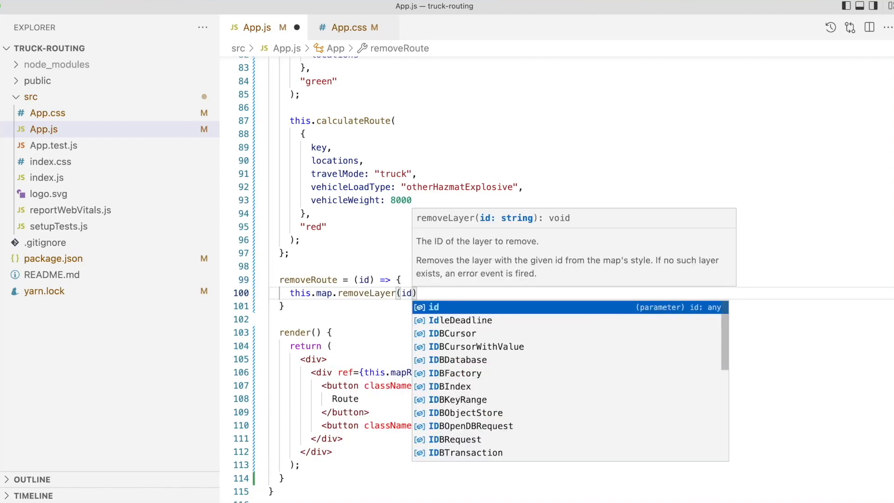
type("this.map.removeSource(id);")
type("markers")
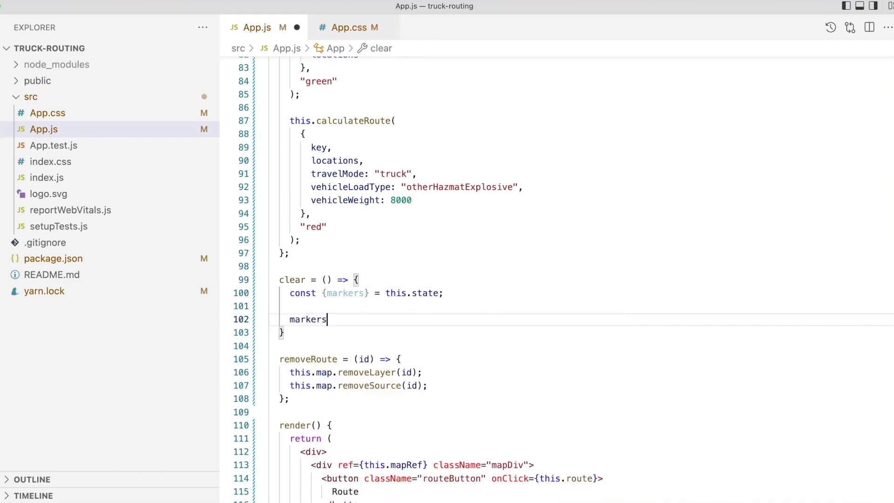
- Write clear removing each marker and resetting markers state, and wire onClick={this.clear} on Clear
type(".forEach")
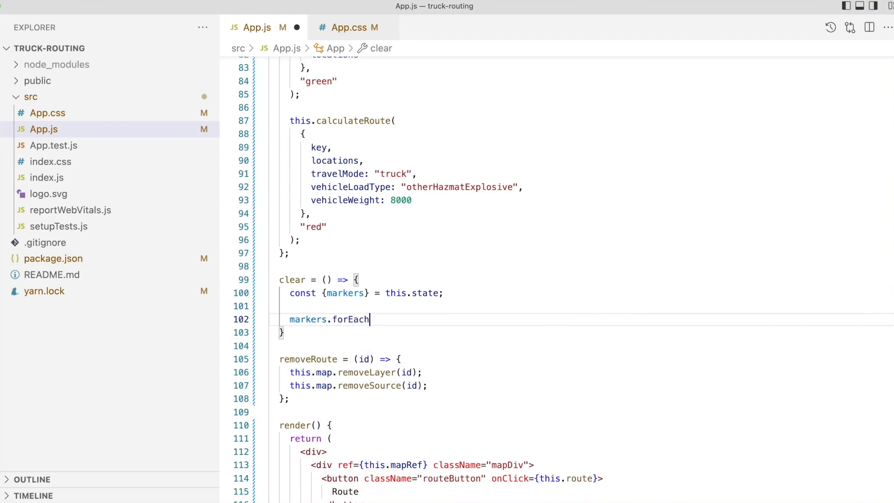
type("(marker => marker.remove)")
type("this.setState")
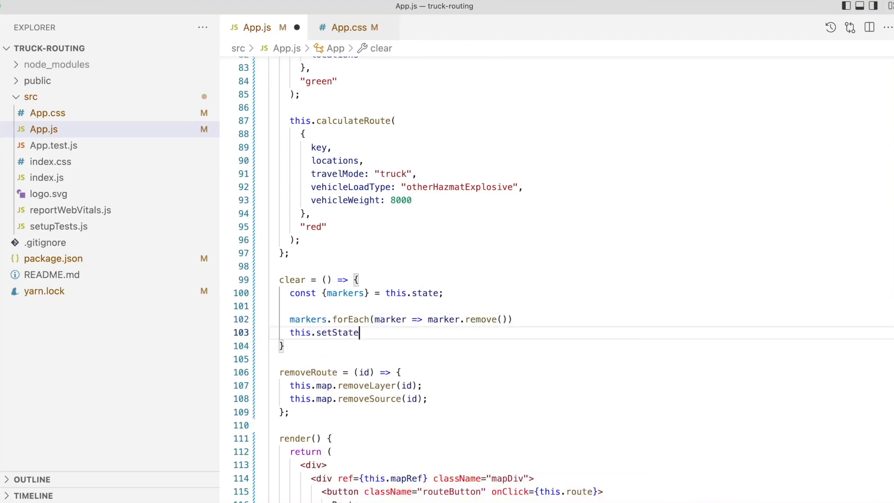
type("({markers})")
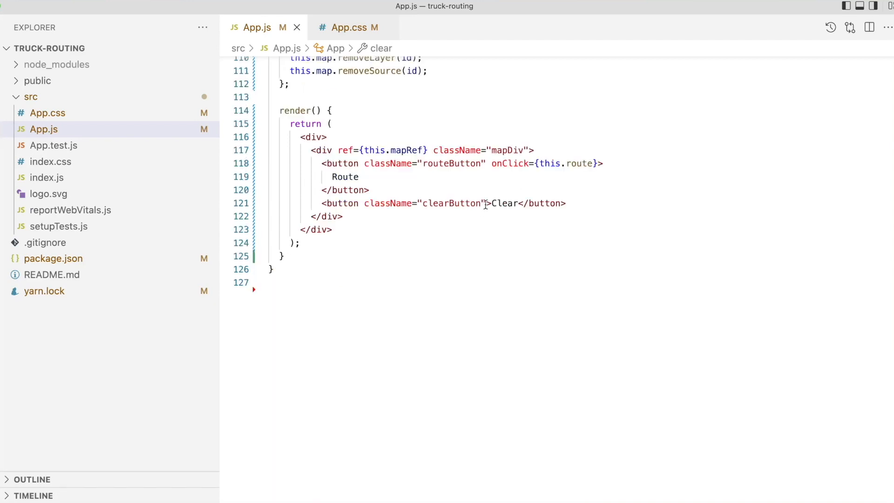
type("onClick={}")
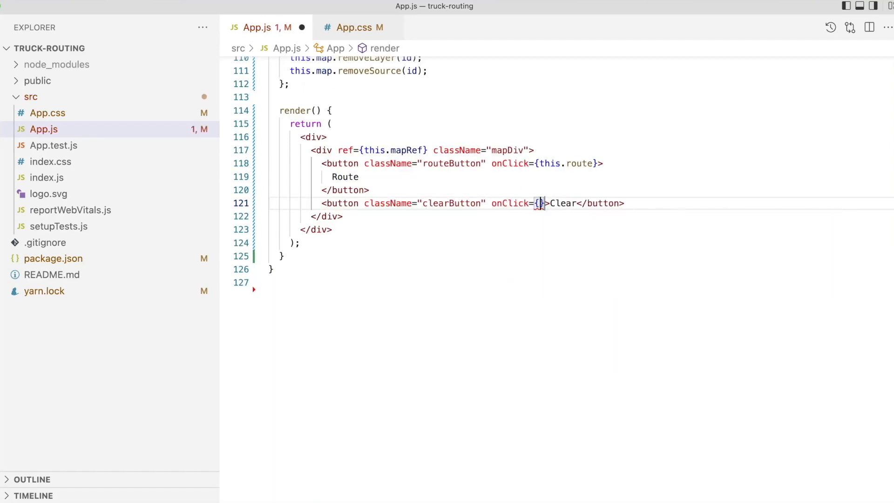
type("this.cl")
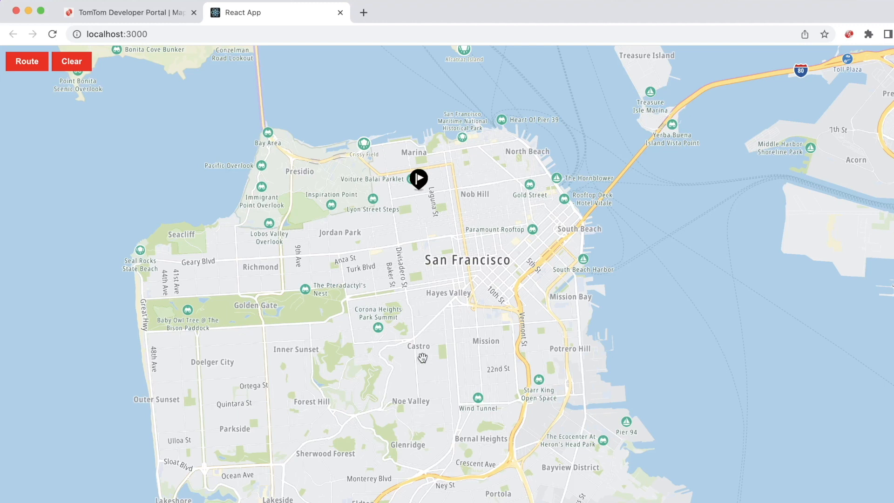
- Place a second marker near Castro to draw the green and red routes, then clear the map
left_click(26, 61)
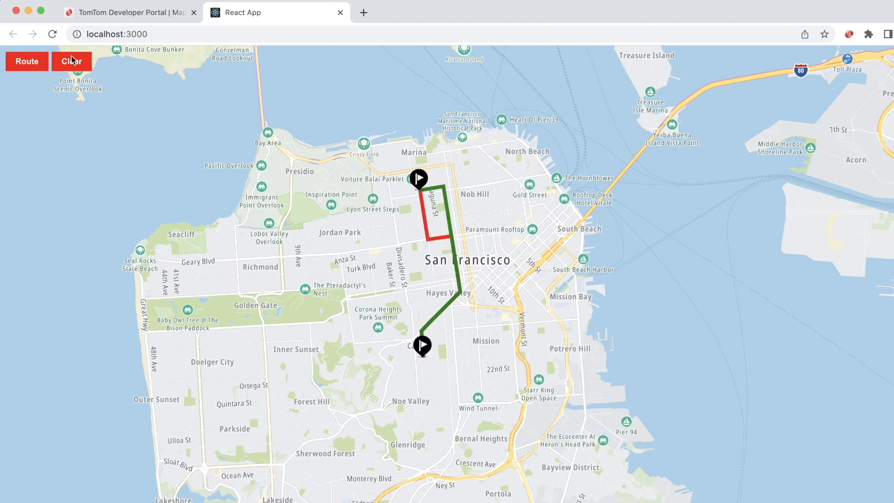
left_click(72, 61)
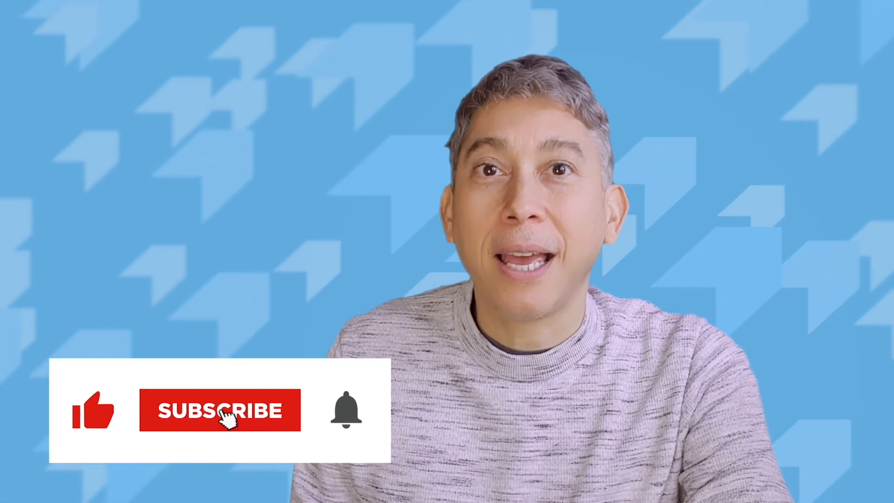
left_click(219, 410)
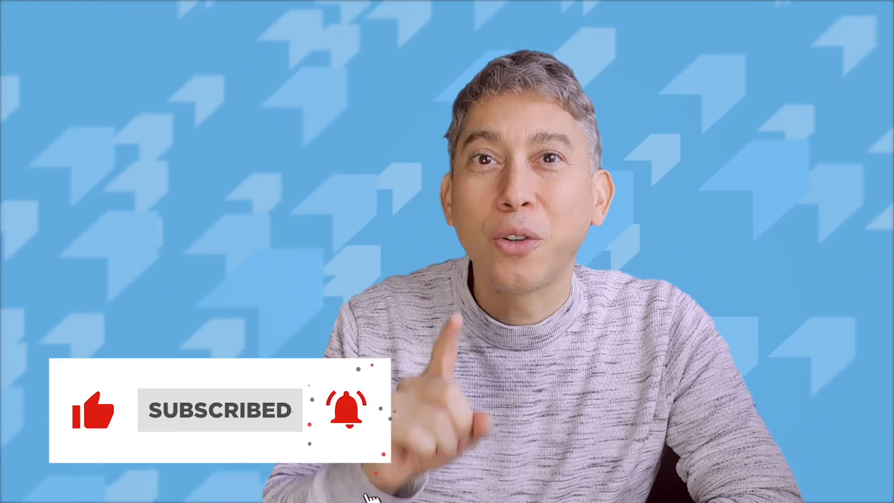